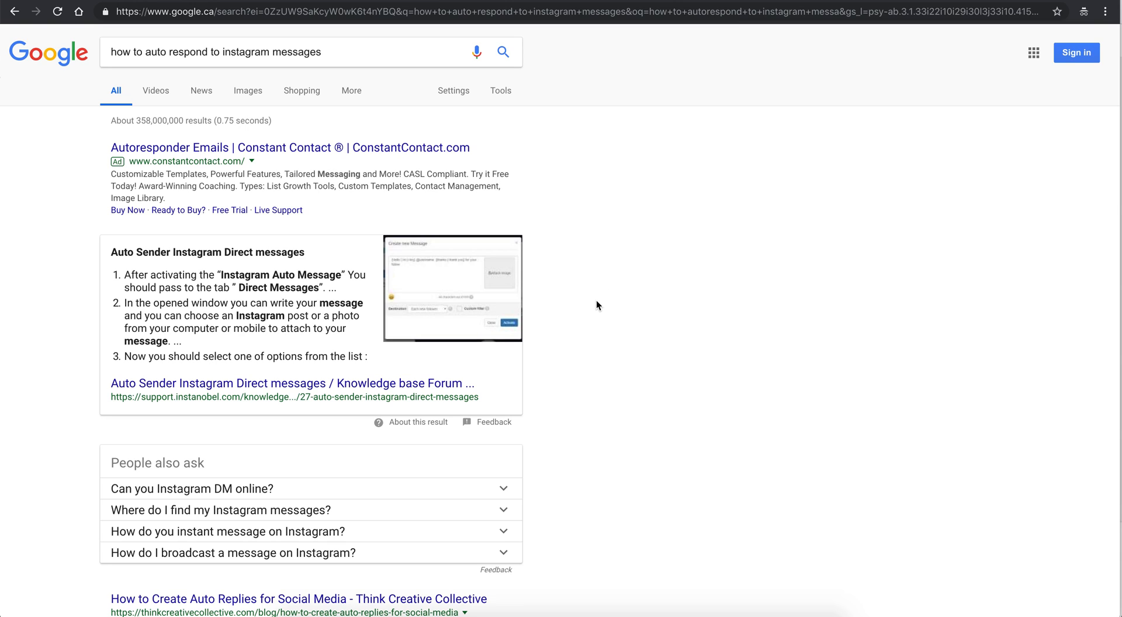
pyautogui.moveTo(445, 182)
pyautogui.write('autoresponder')
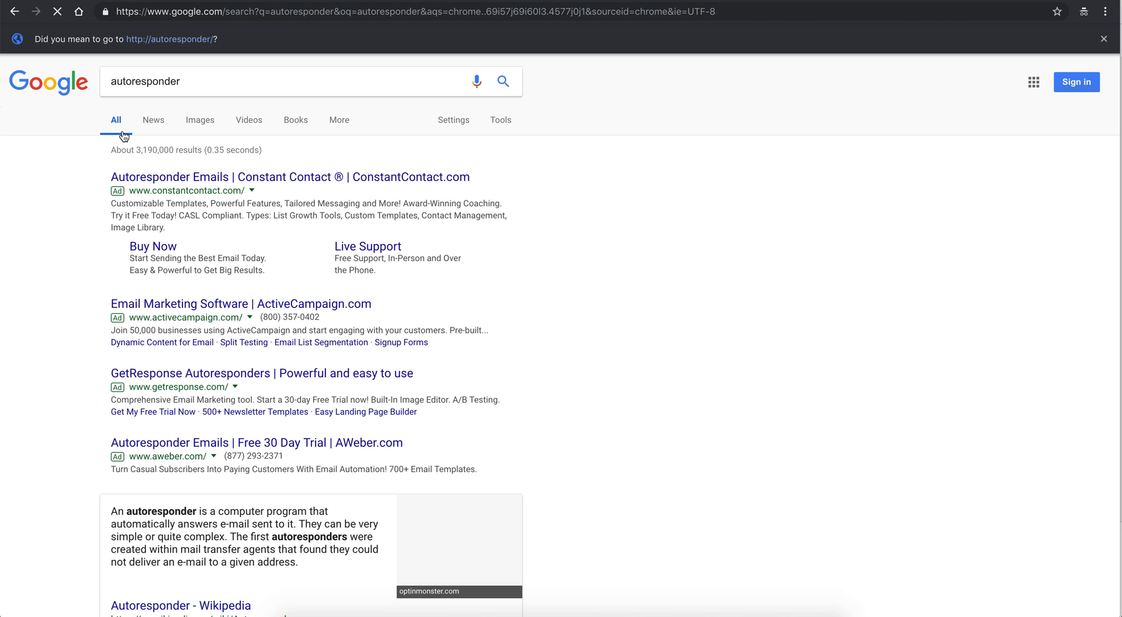
# Scroll down the Slide landing page about controlling Instagram direct messages
pyautogui.scroll(-3)
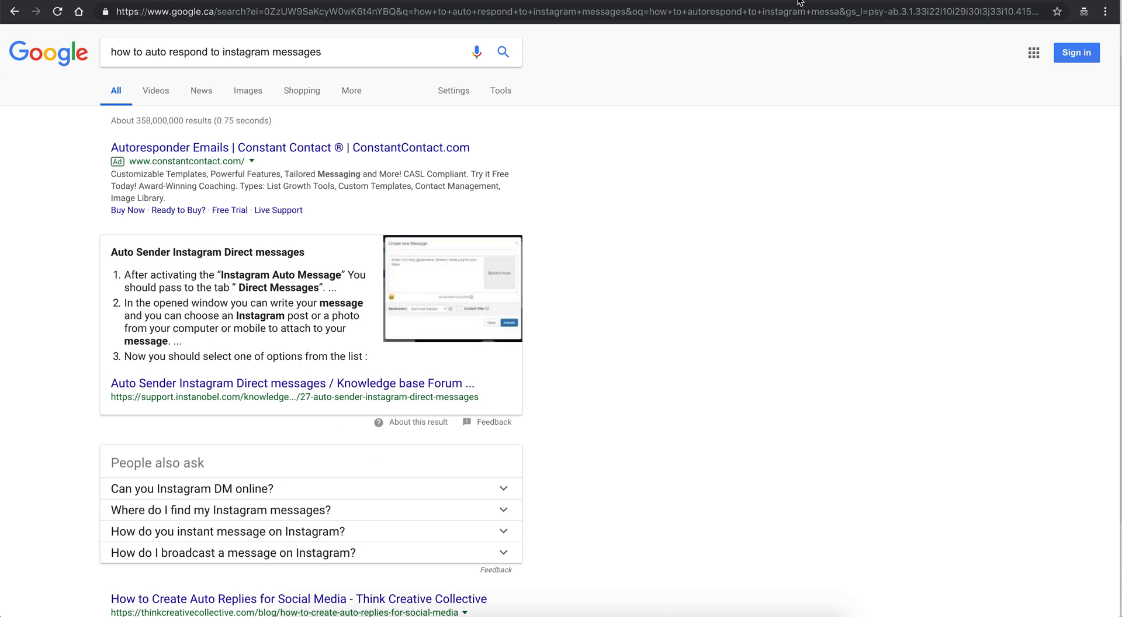
pyautogui.moveTo(253, 152)
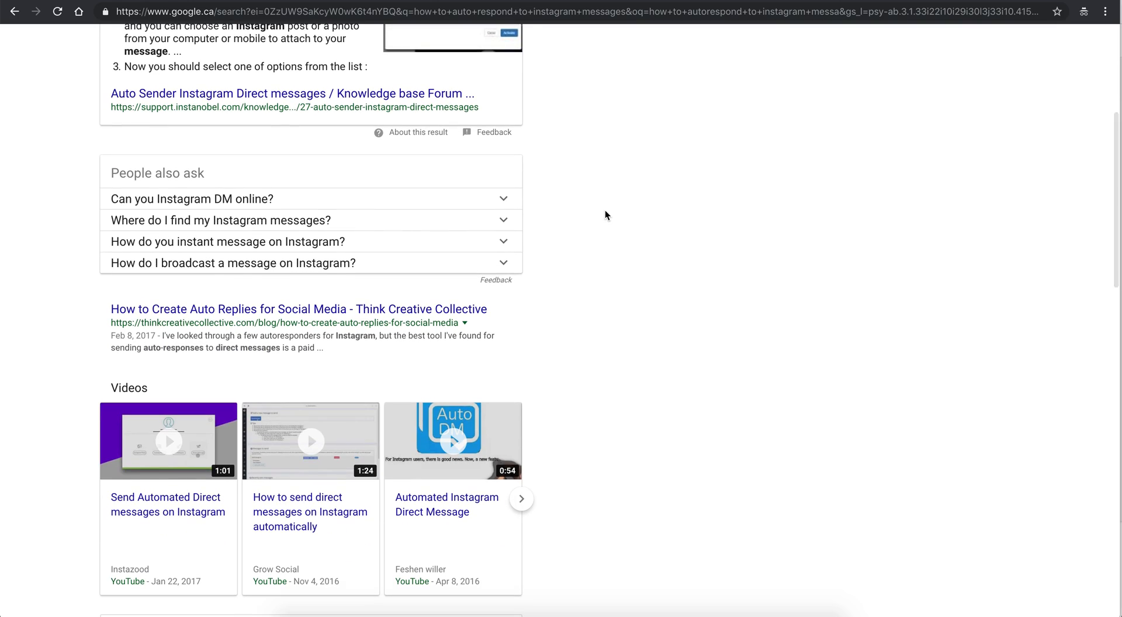
pyautogui.scroll(-3)
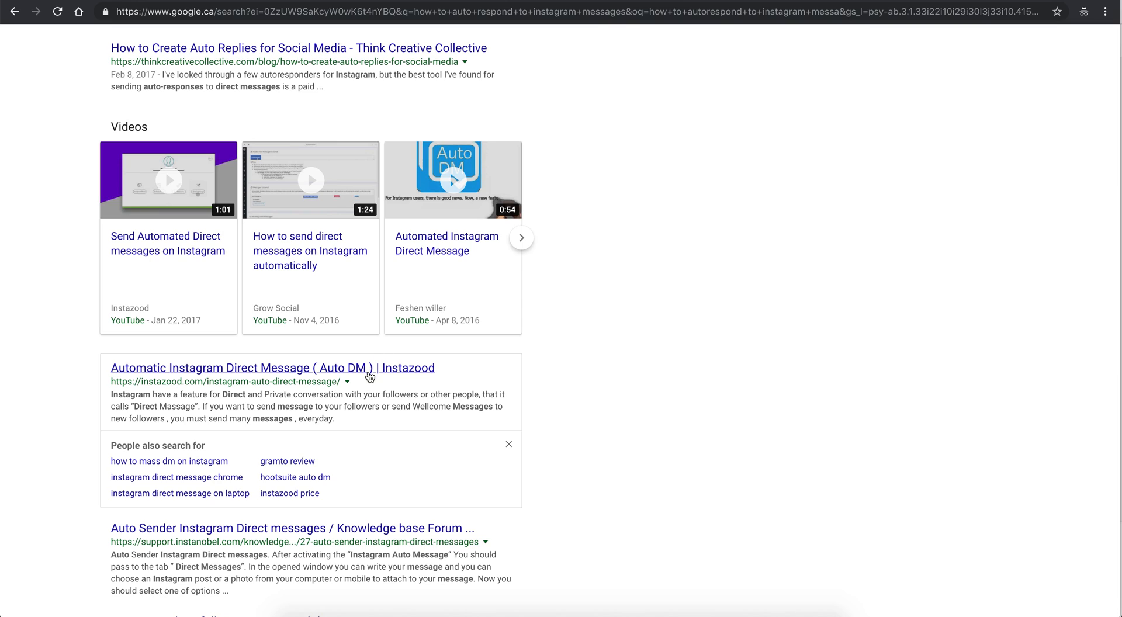
pyautogui.moveTo(336, 377)
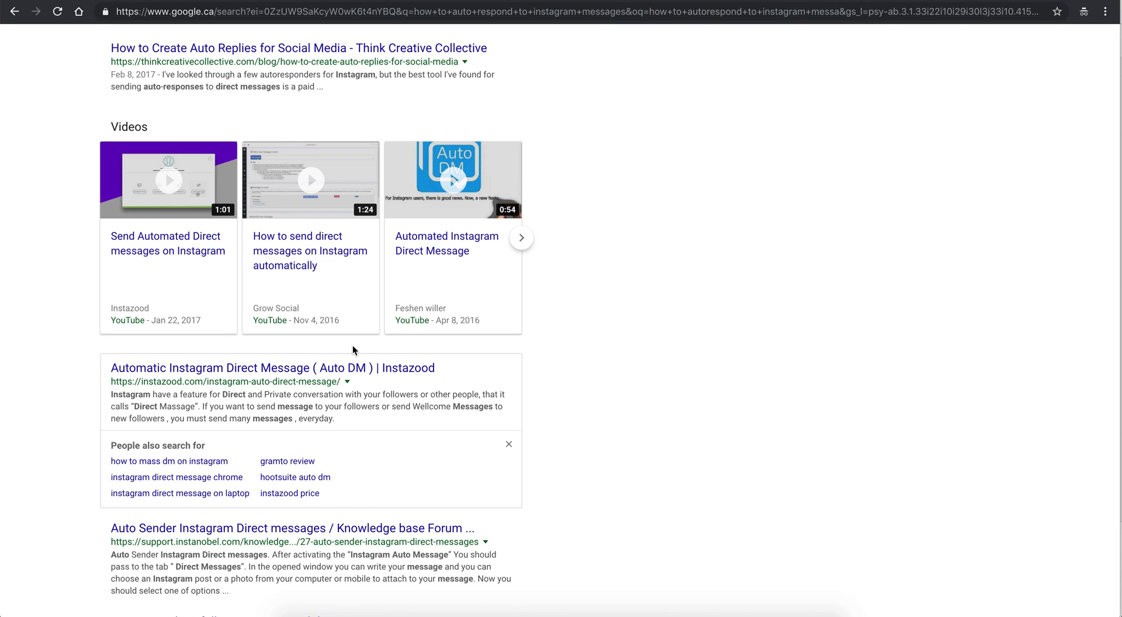
pyautogui.moveTo(361, 362)
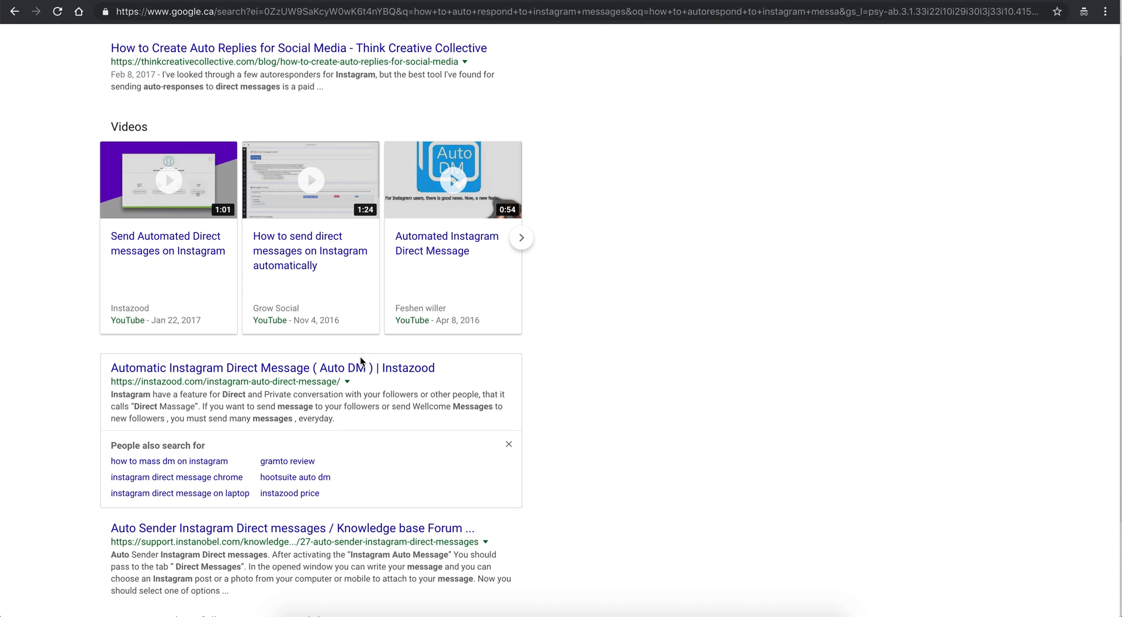
pyautogui.scroll(-3)
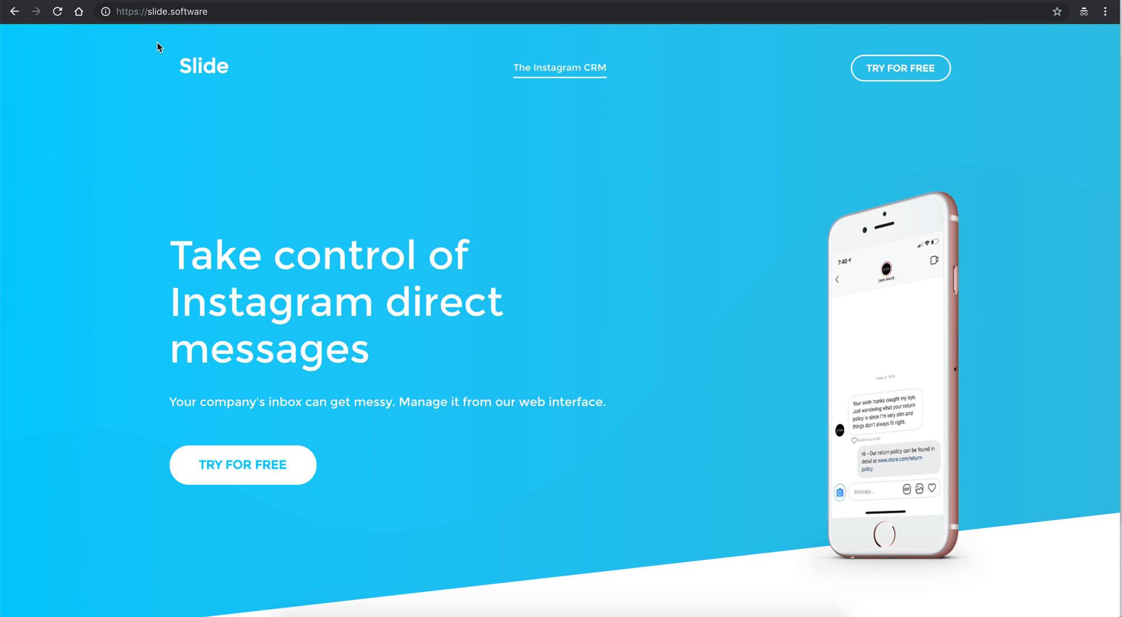
pyautogui.moveTo(181, 65)
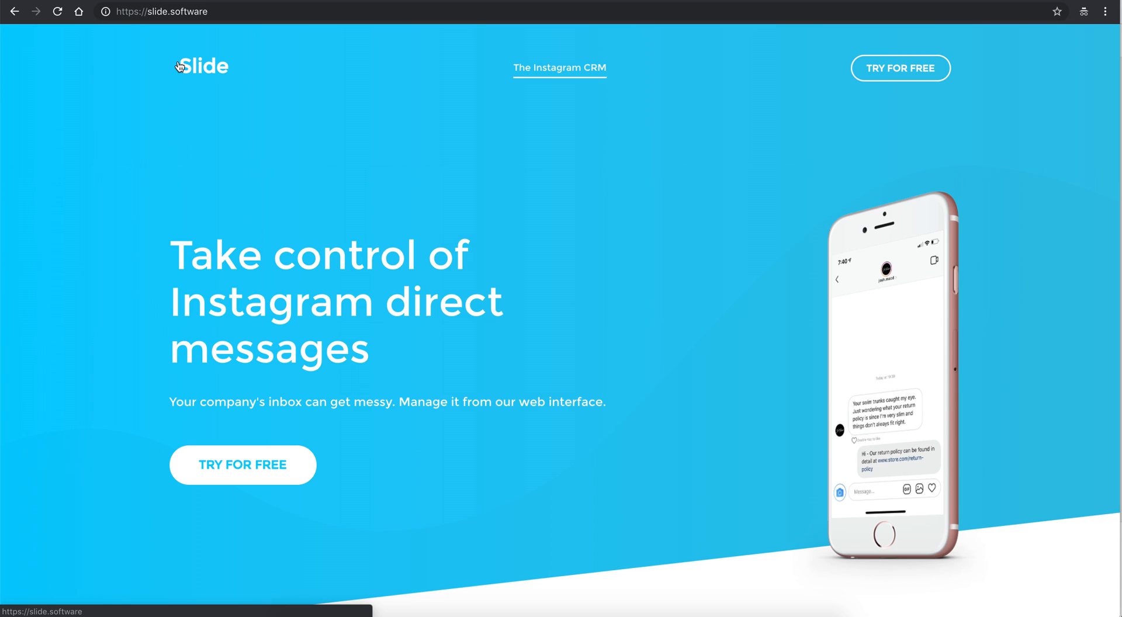
pyautogui.moveTo(55, 393)
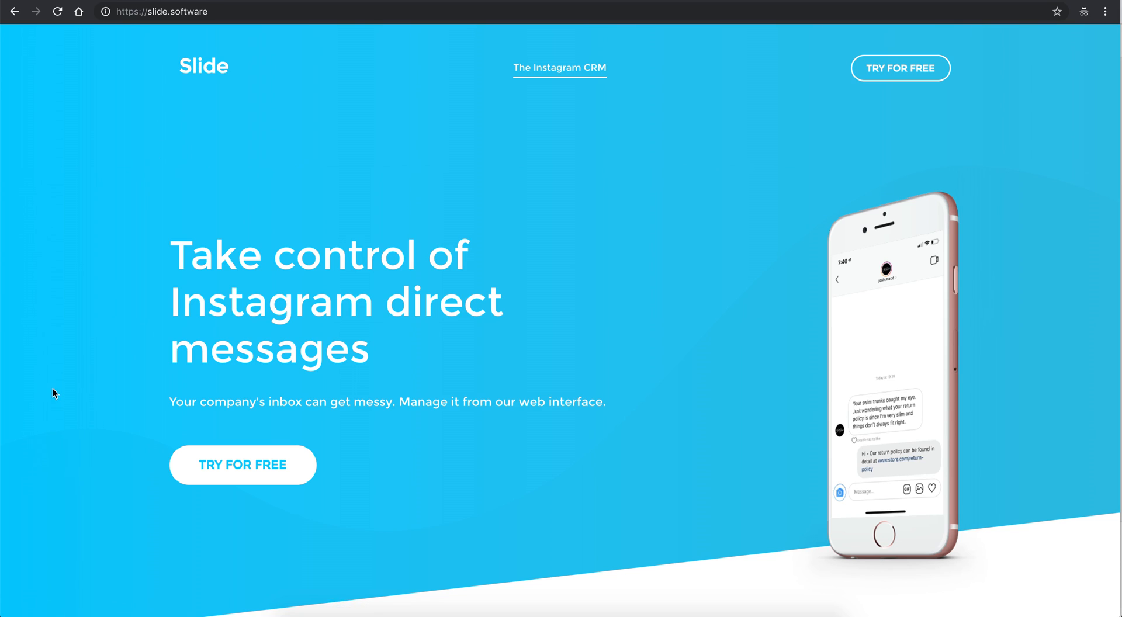
pyautogui.moveTo(419, 215)
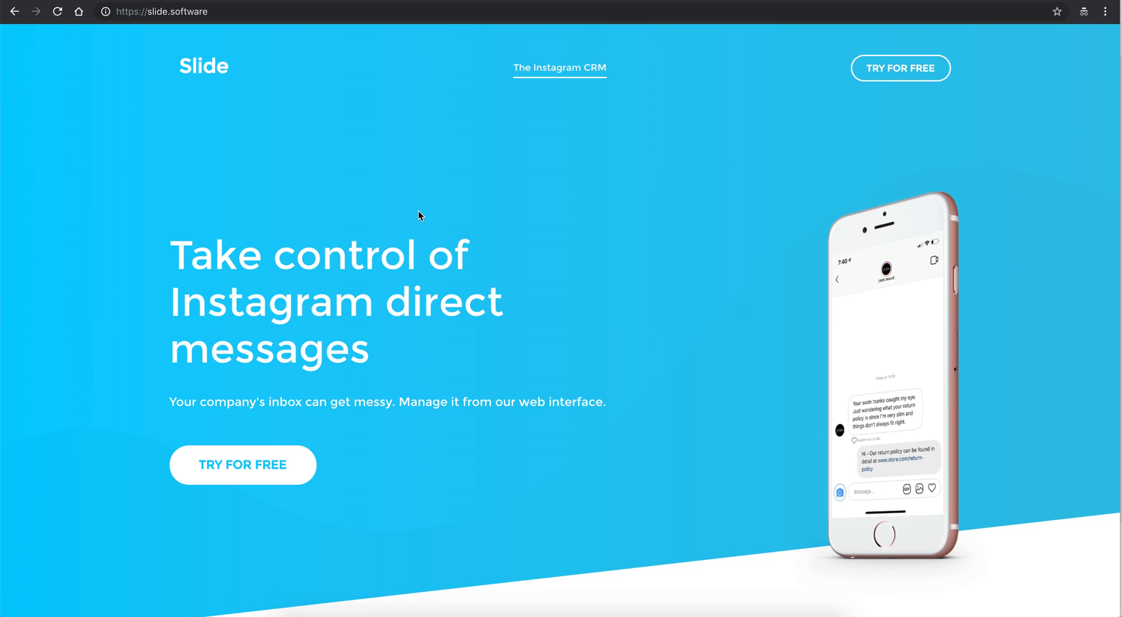
pyautogui.moveTo(485, 197)
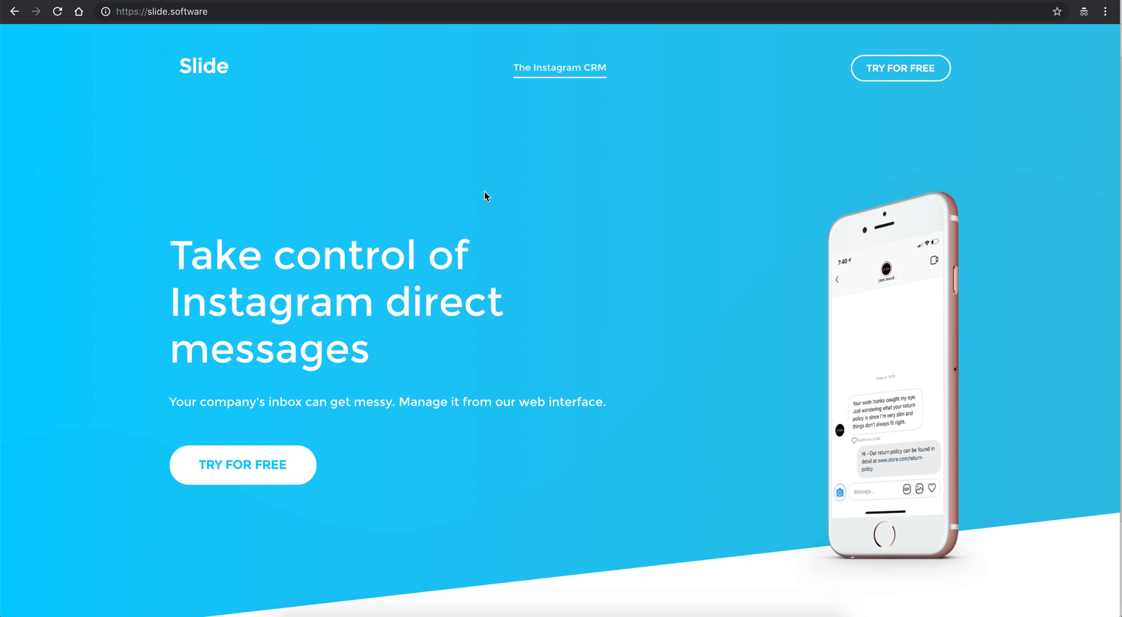
pyautogui.moveTo(460, 228)
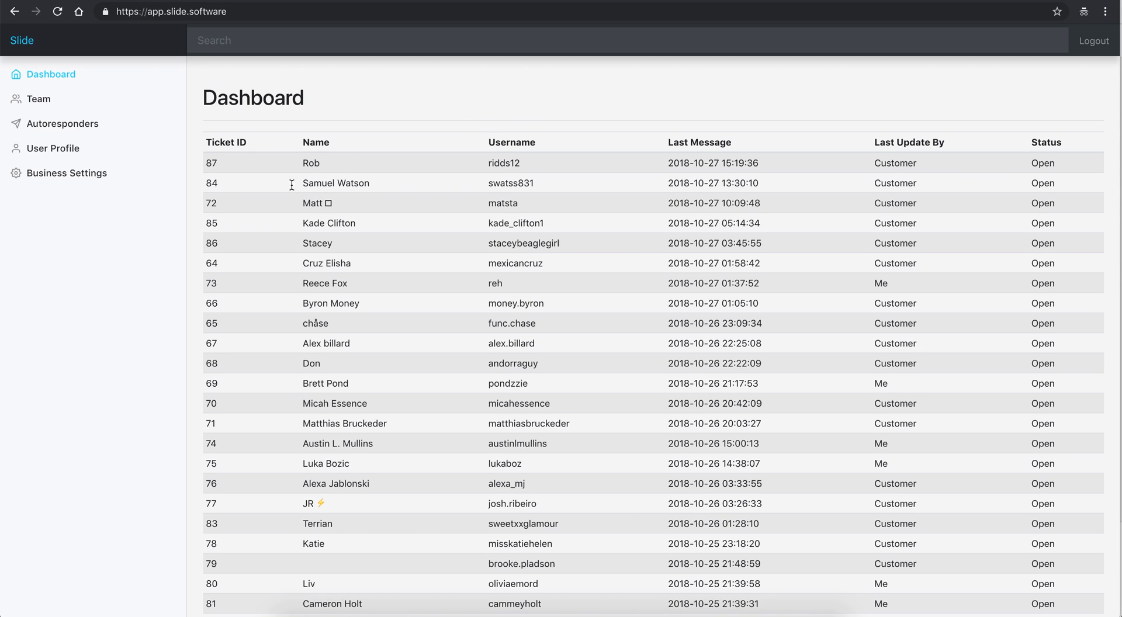
pyautogui.moveTo(44, 187)
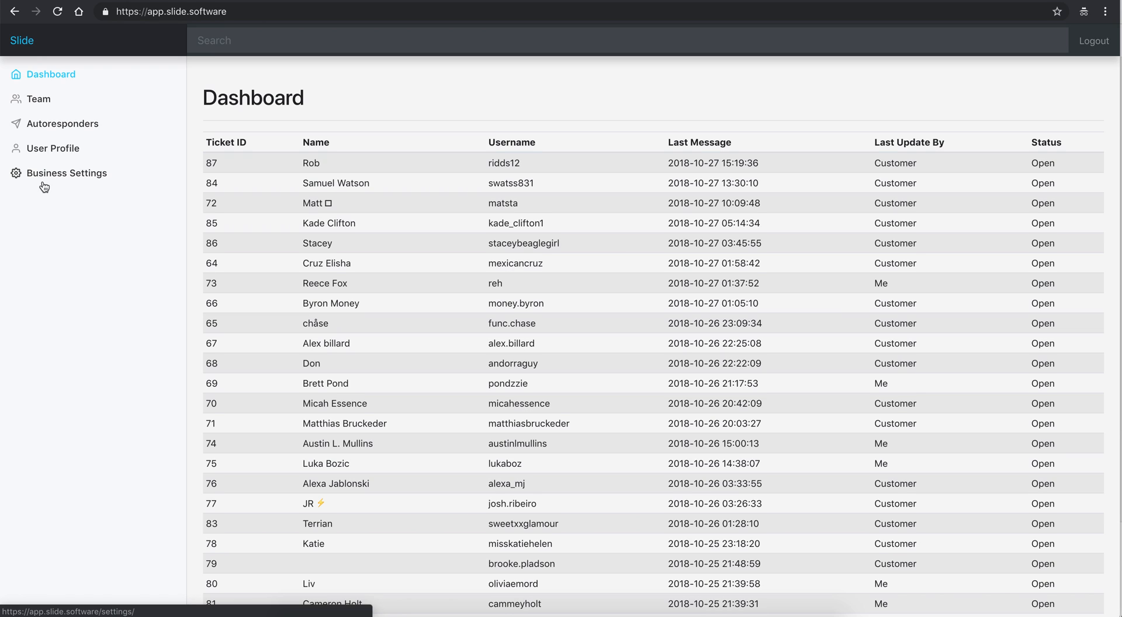
pyautogui.moveTo(353, 219)
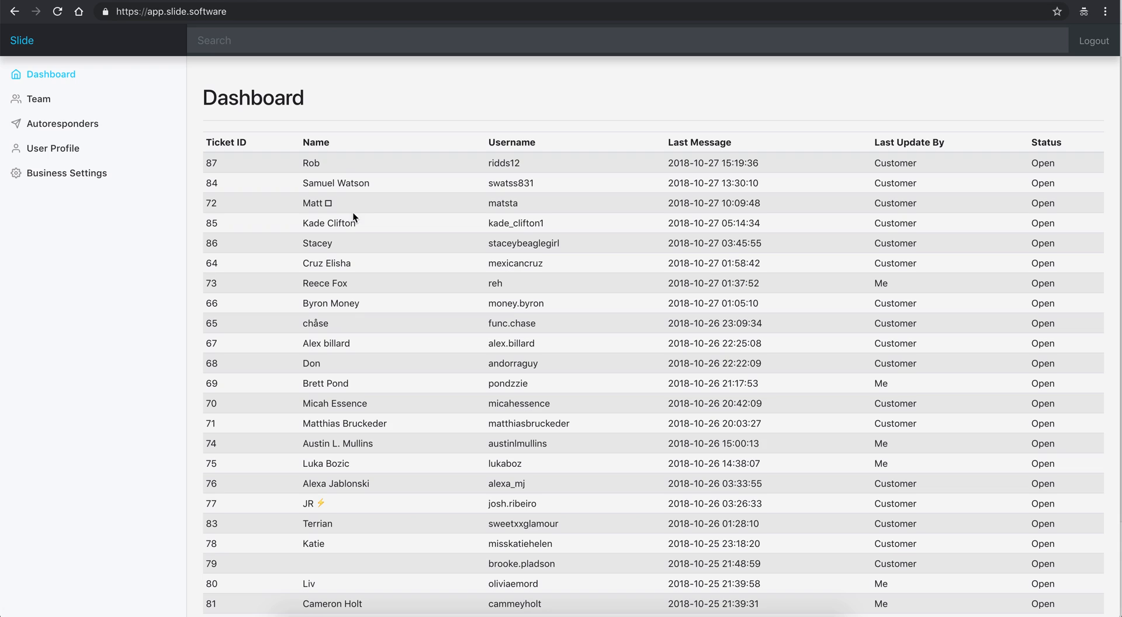
pyautogui.moveTo(259, 163)
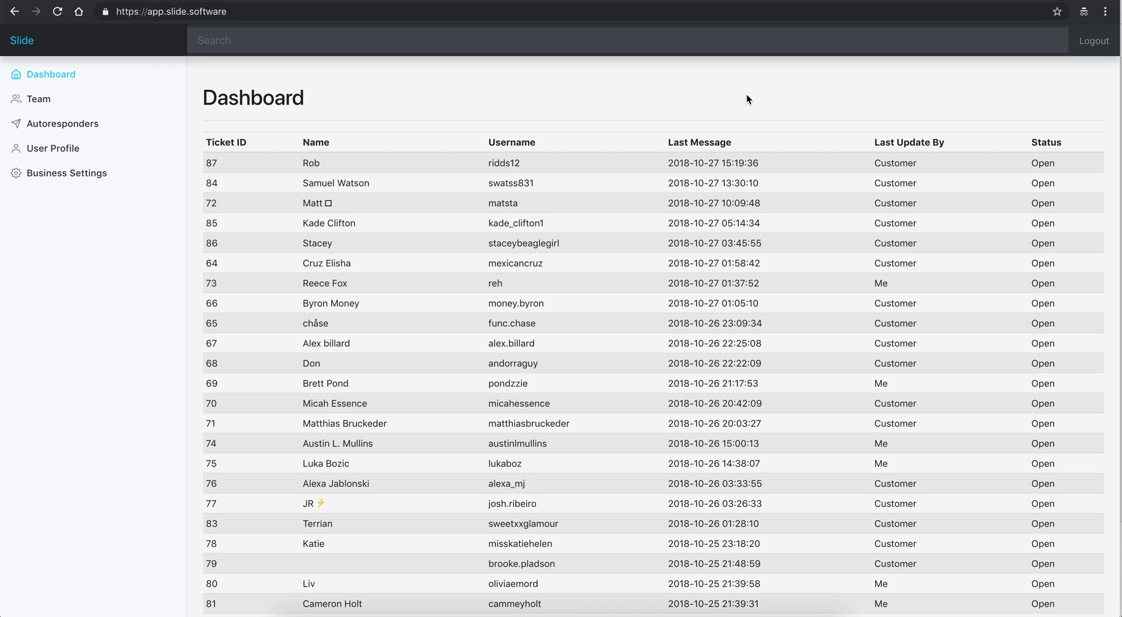
pyautogui.moveTo(716, 262)
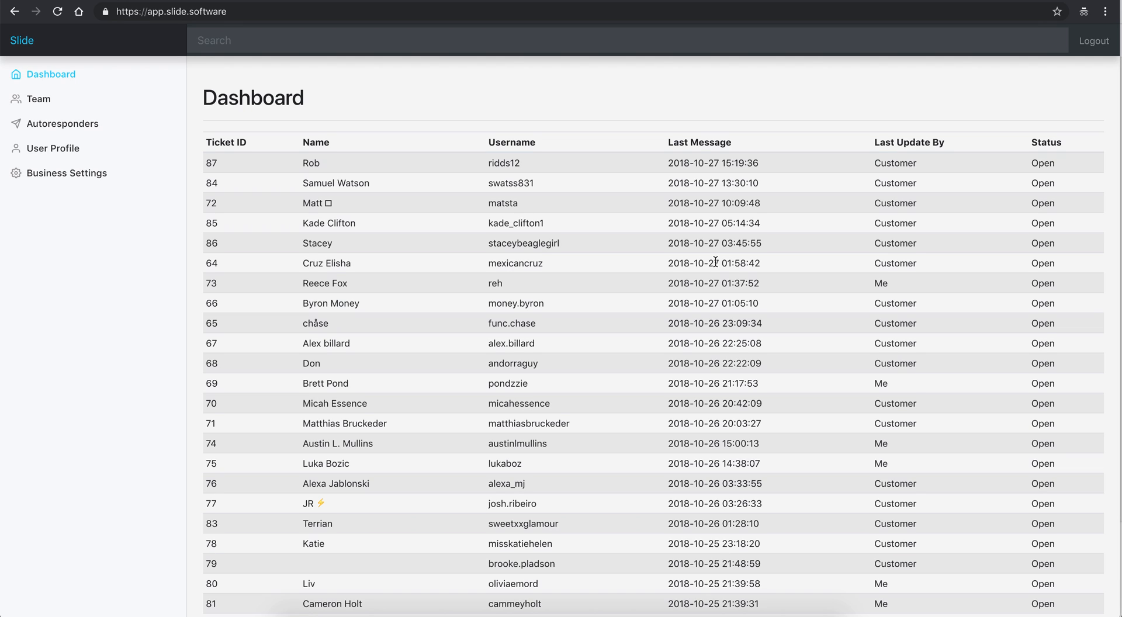
pyautogui.moveTo(708, 148)
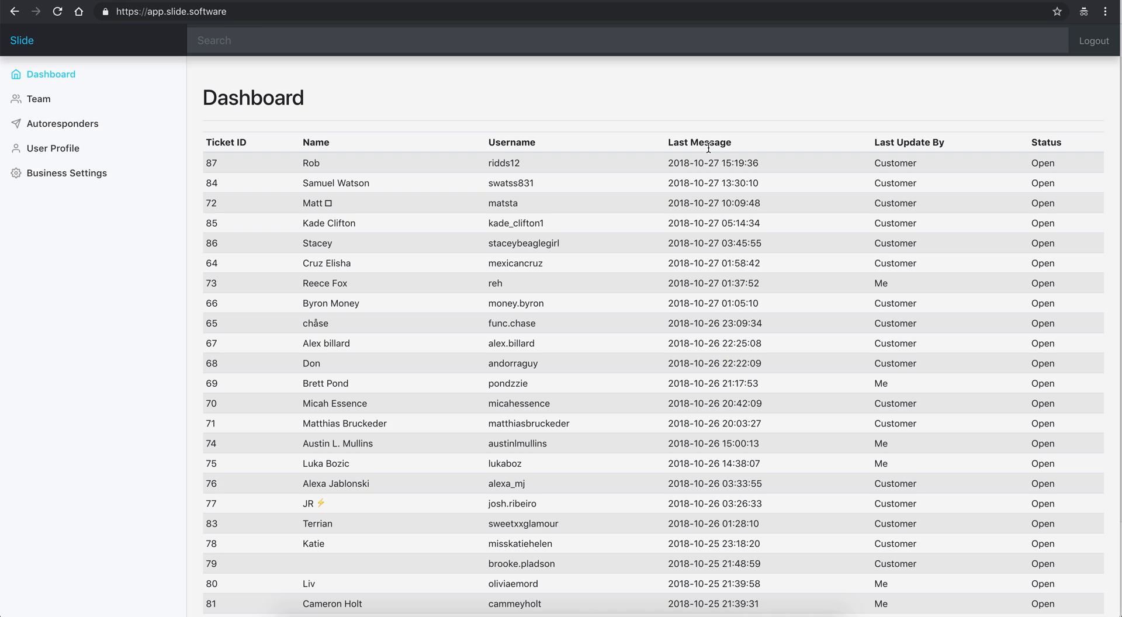
pyautogui.moveTo(710, 281)
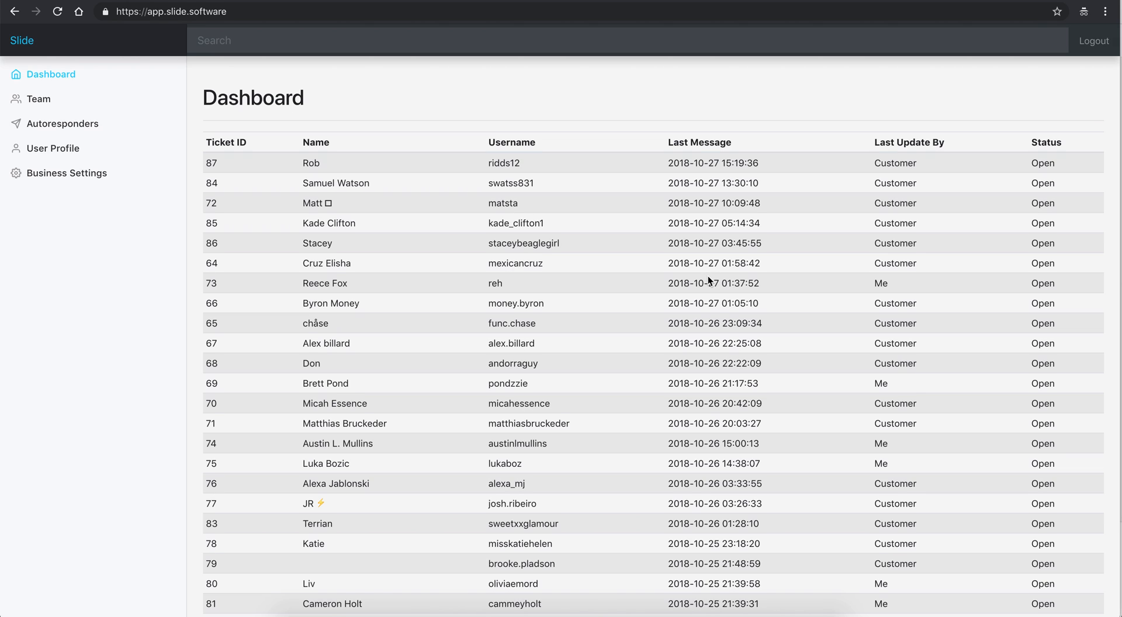
pyautogui.moveTo(773, 84)
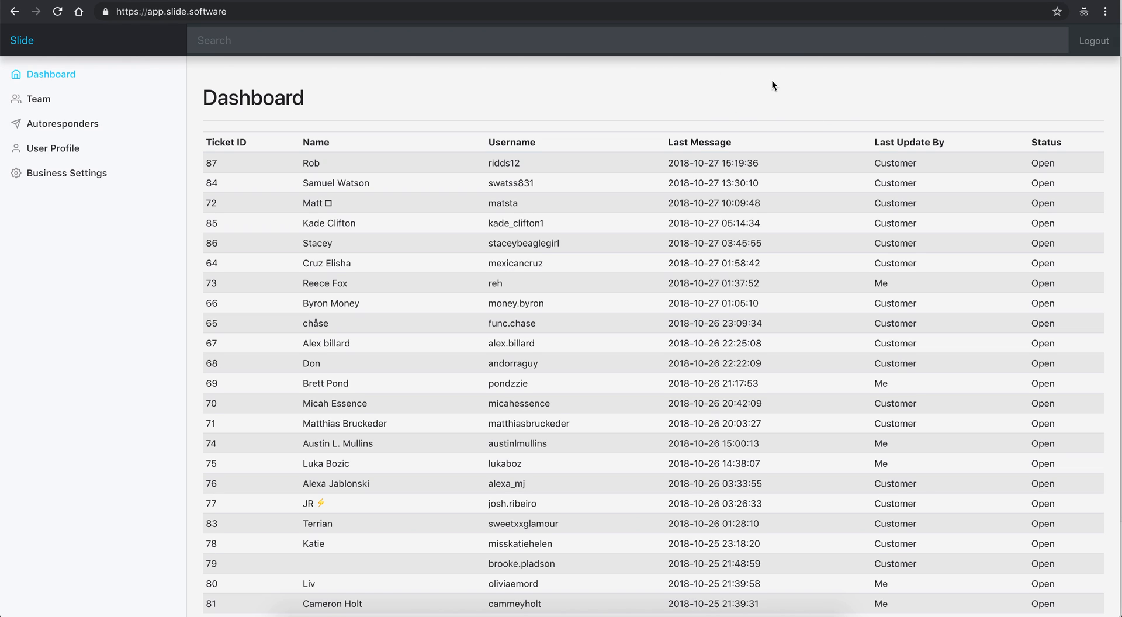
pyautogui.moveTo(794, 113)
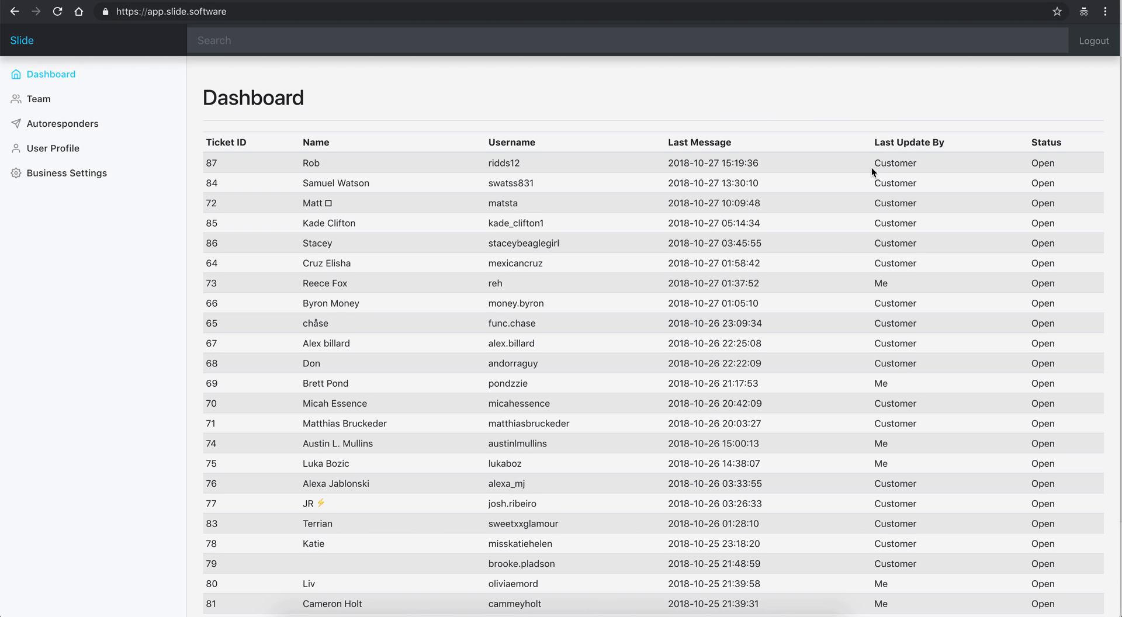
pyautogui.moveTo(901, 163)
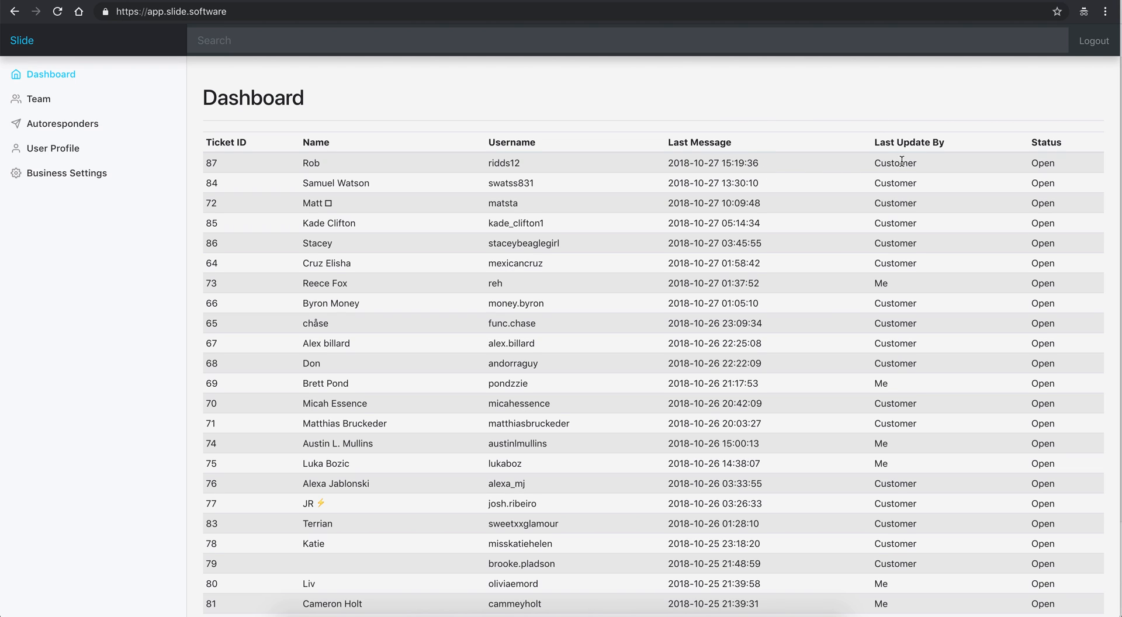
pyautogui.moveTo(722, 157)
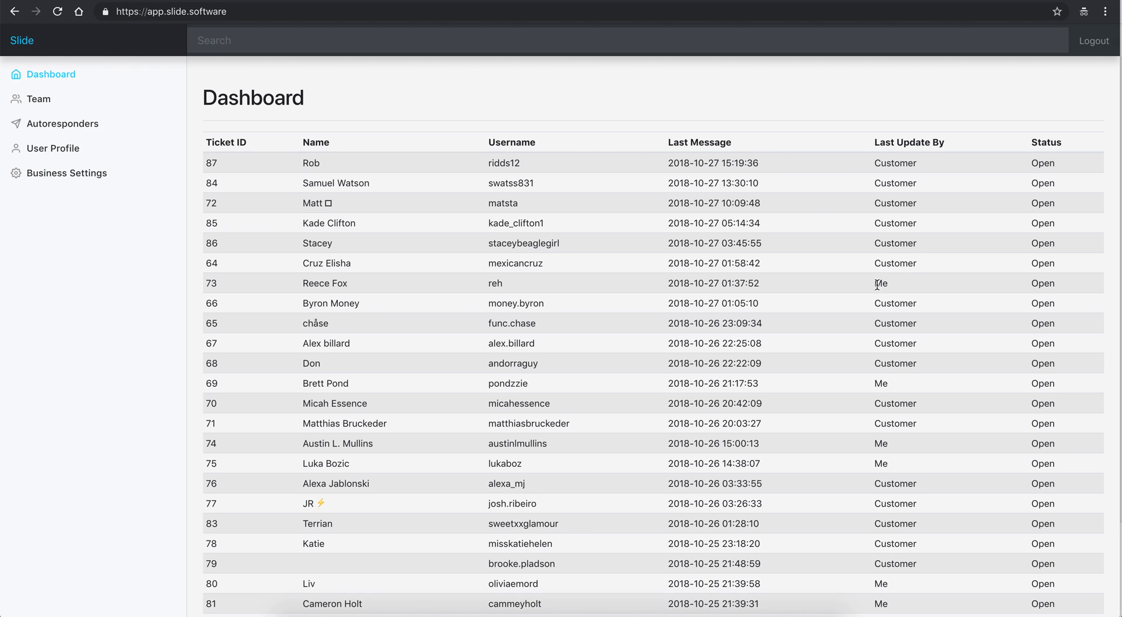
pyautogui.moveTo(892, 285)
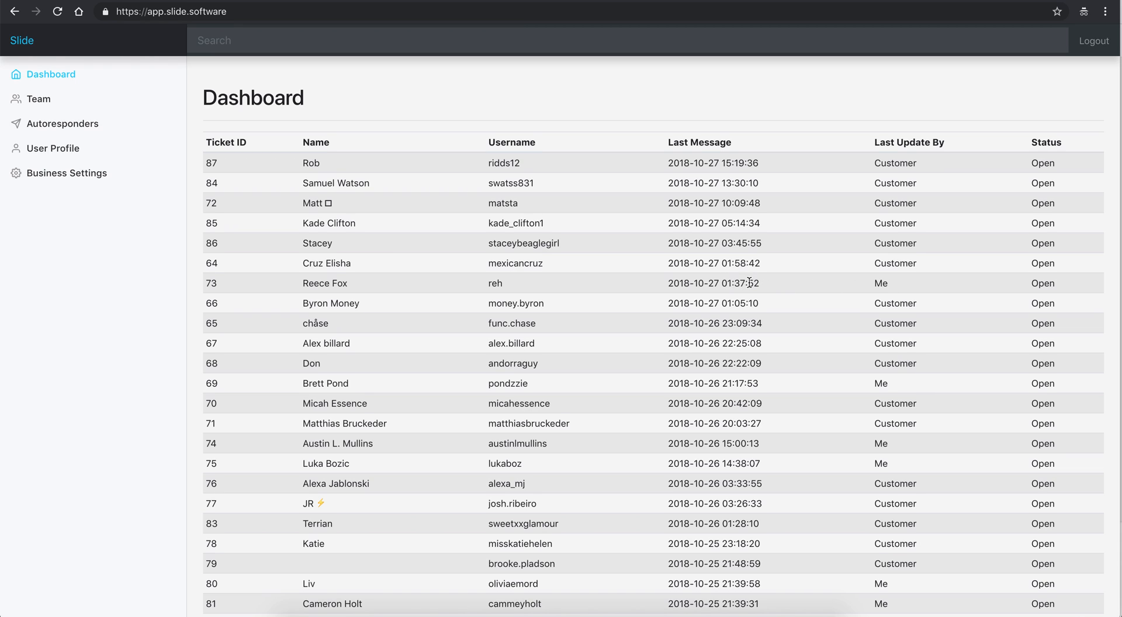
pyautogui.moveTo(406, 280)
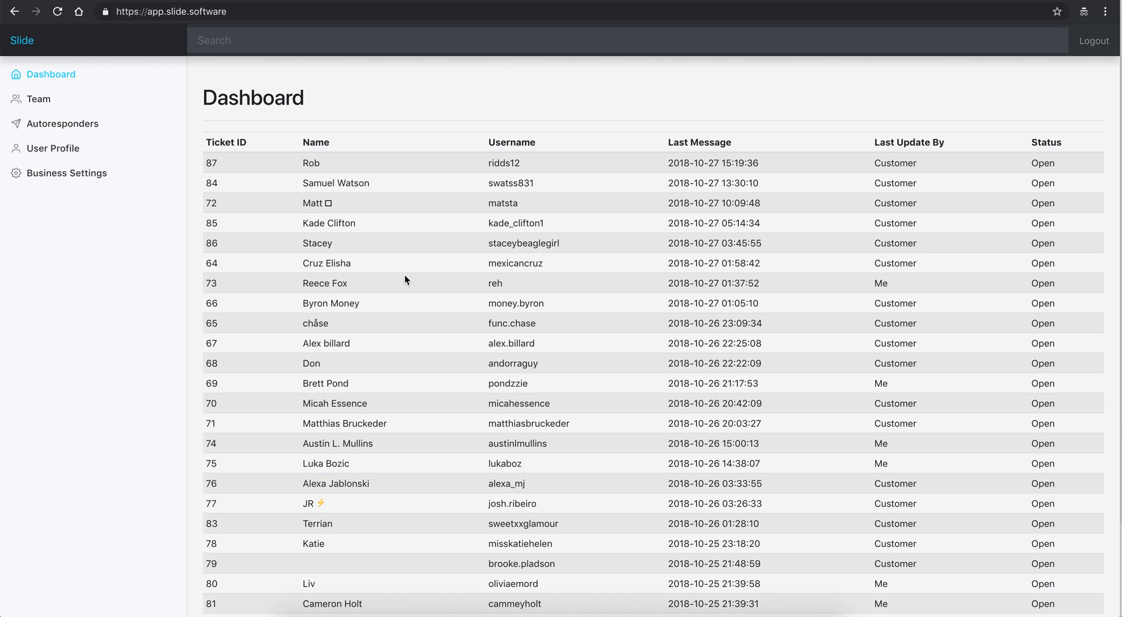
pyautogui.moveTo(760, 229)
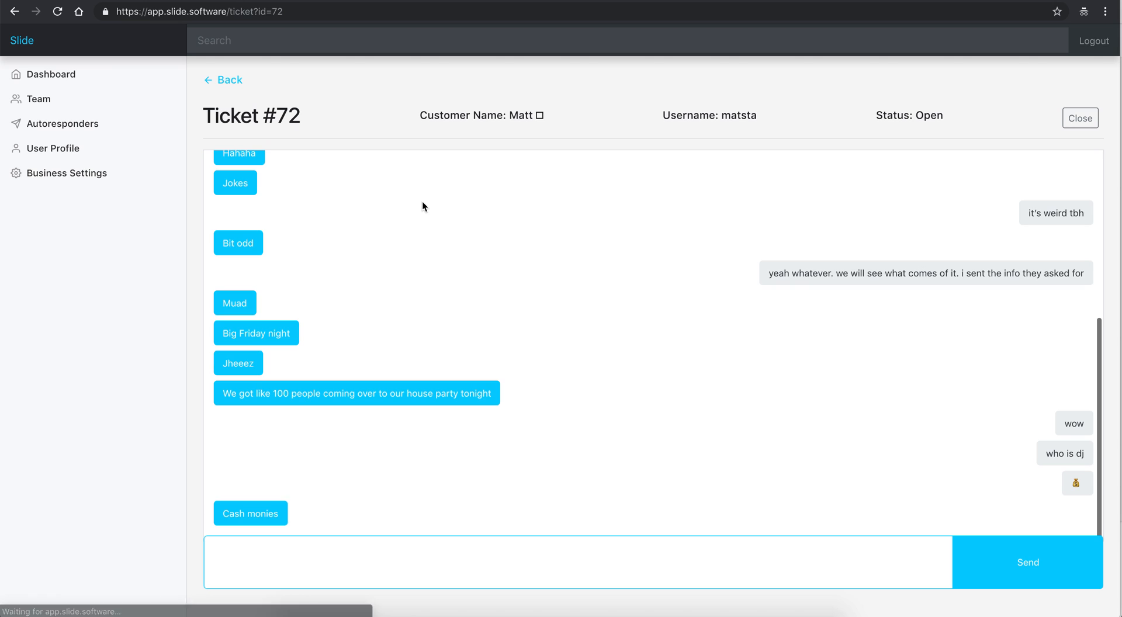
pyautogui.moveTo(328, 117)
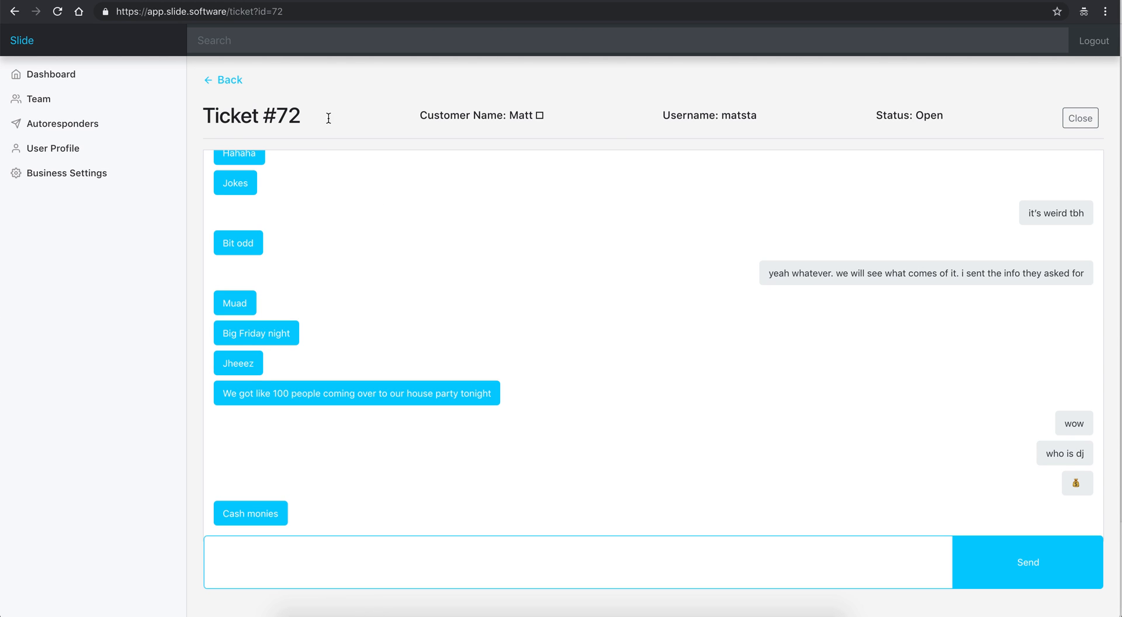
pyautogui.moveTo(632, 118)
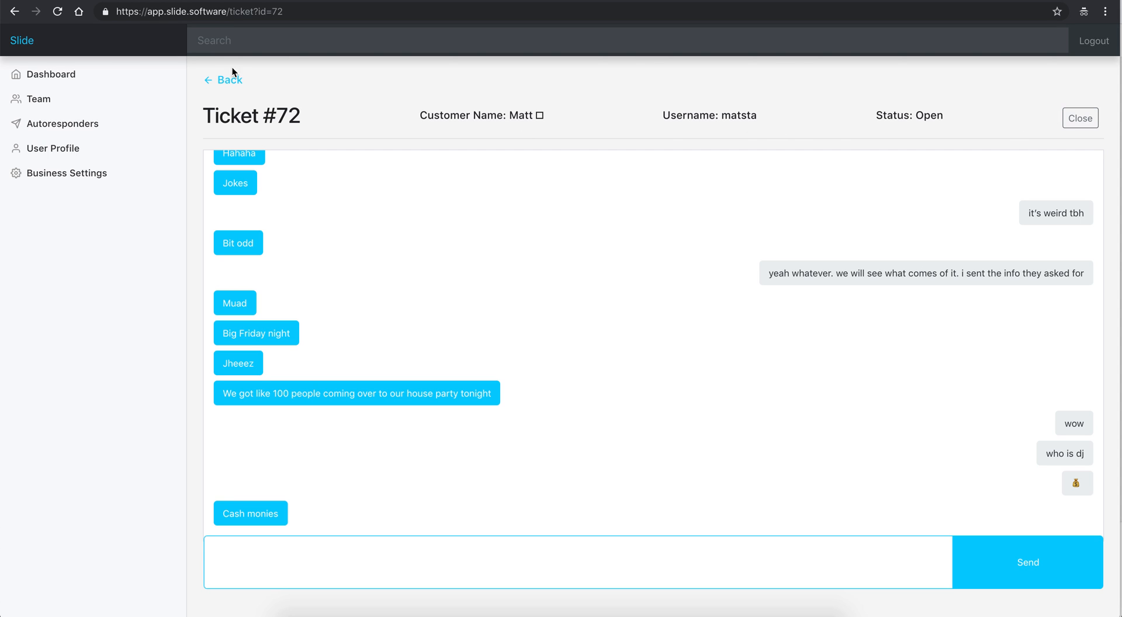
pyautogui.moveTo(971, 122)
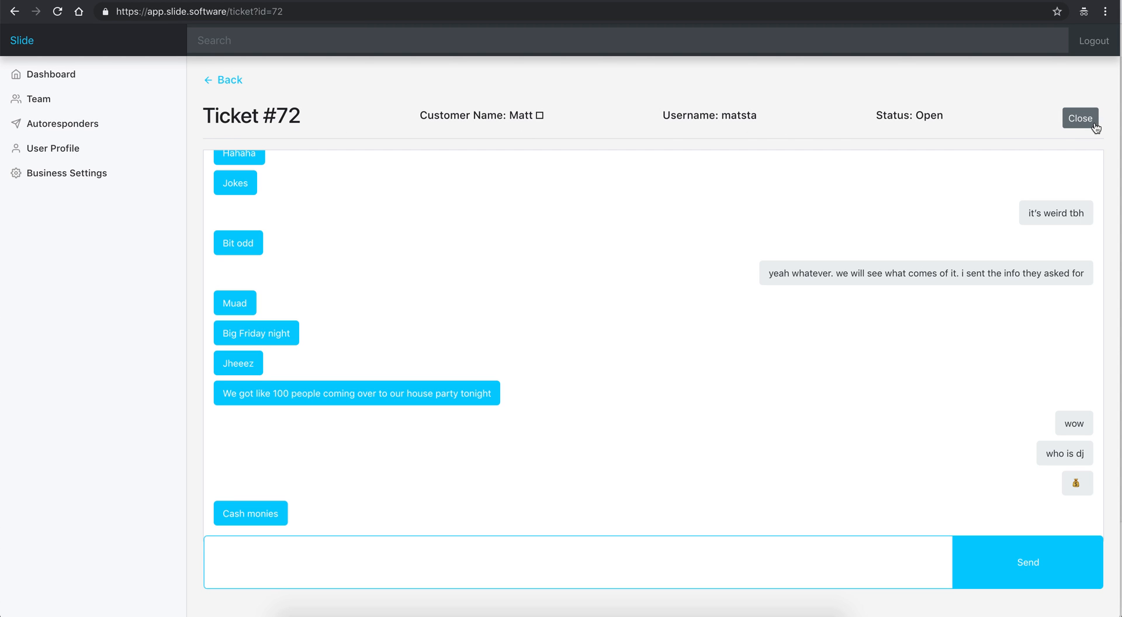
pyautogui.moveTo(827, 200)
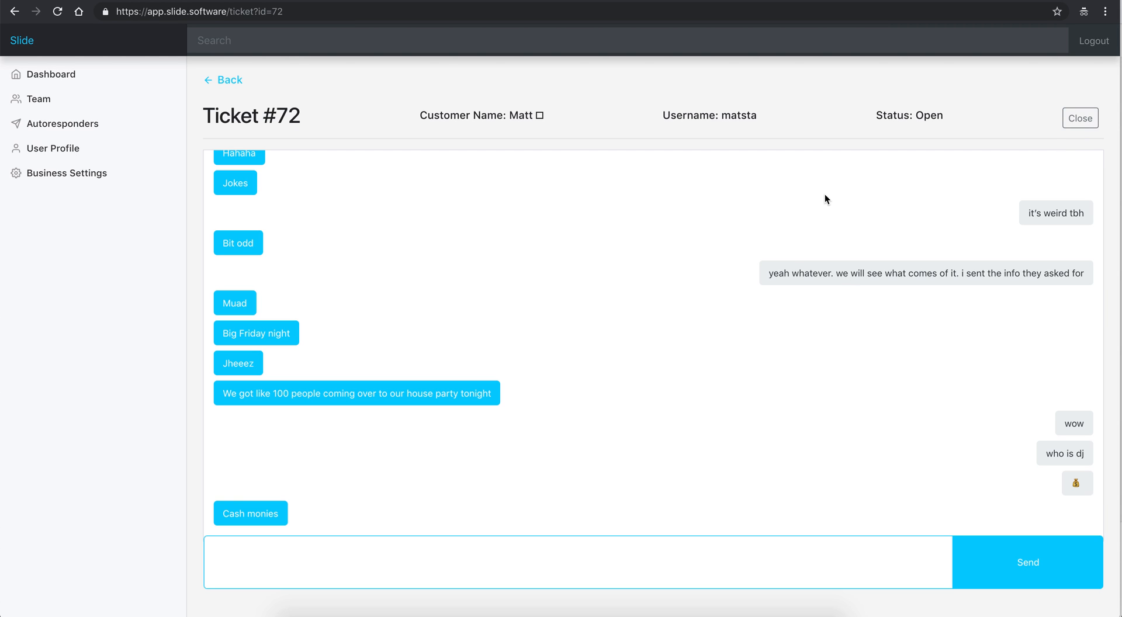
pyautogui.moveTo(254, 65)
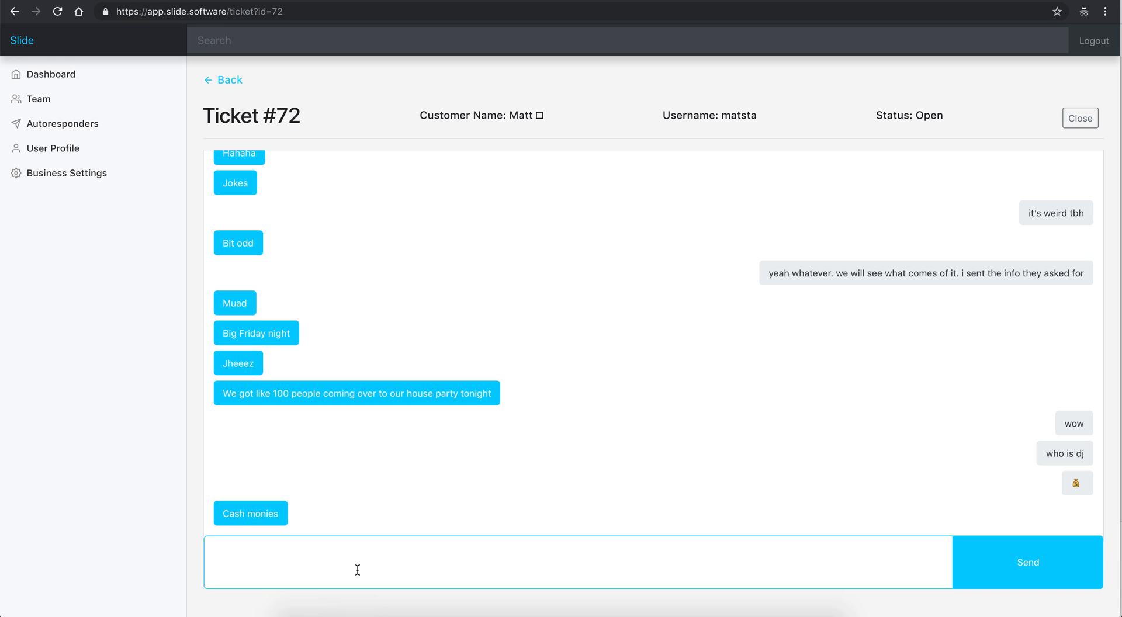
pyautogui.moveTo(343, 297)
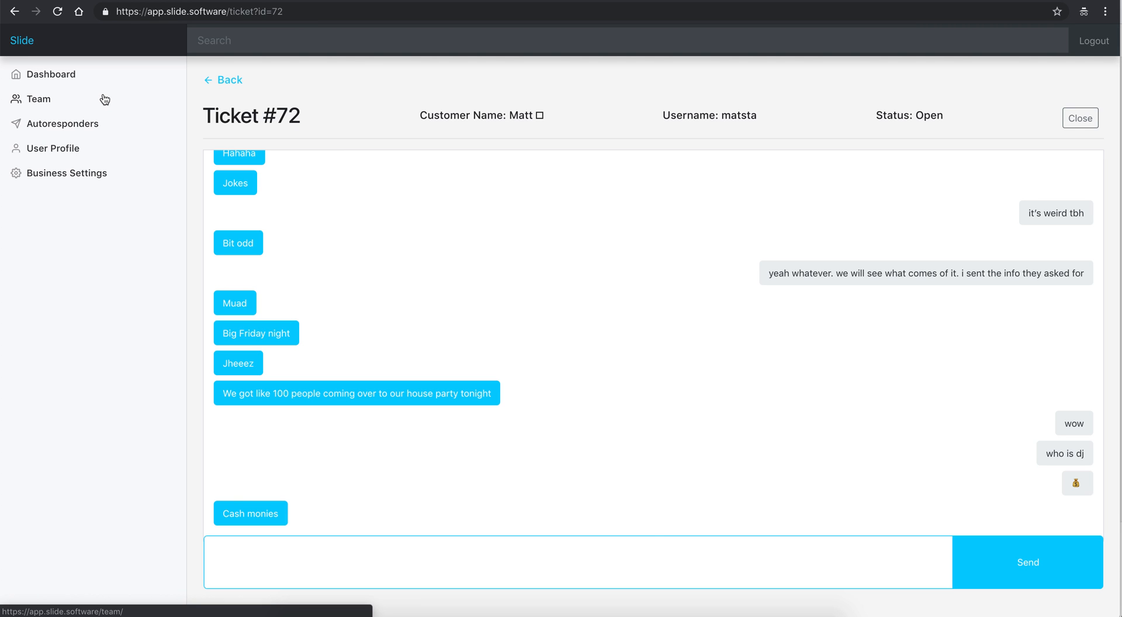
# Leave ticket #72 and go to the Team page from the left sidebar
pyautogui.click(39, 99)
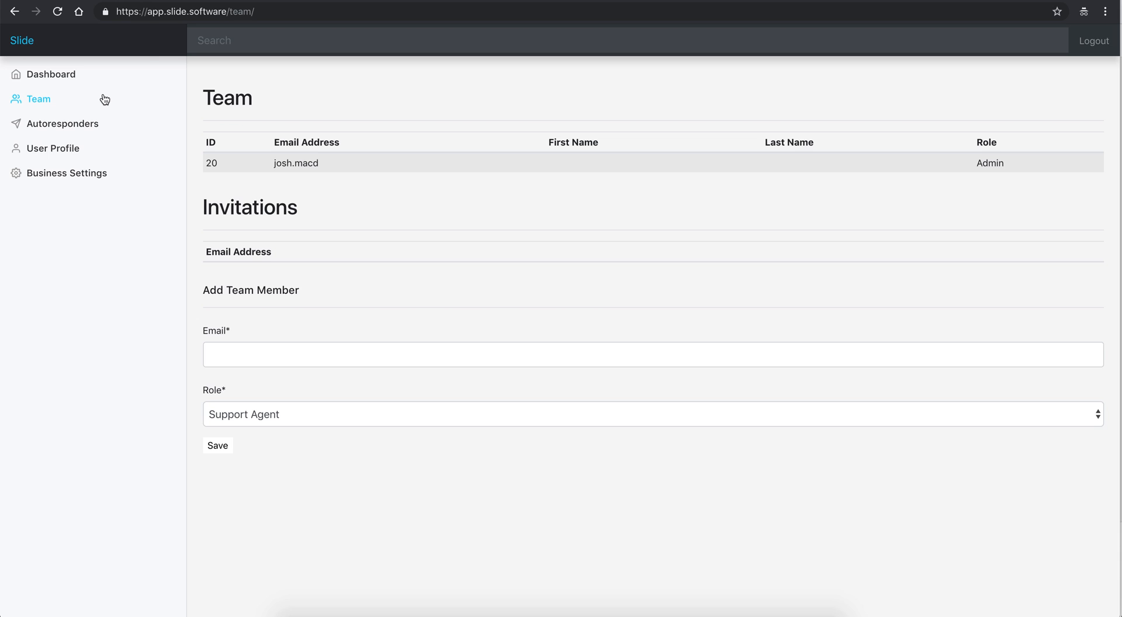
pyautogui.moveTo(121, 130)
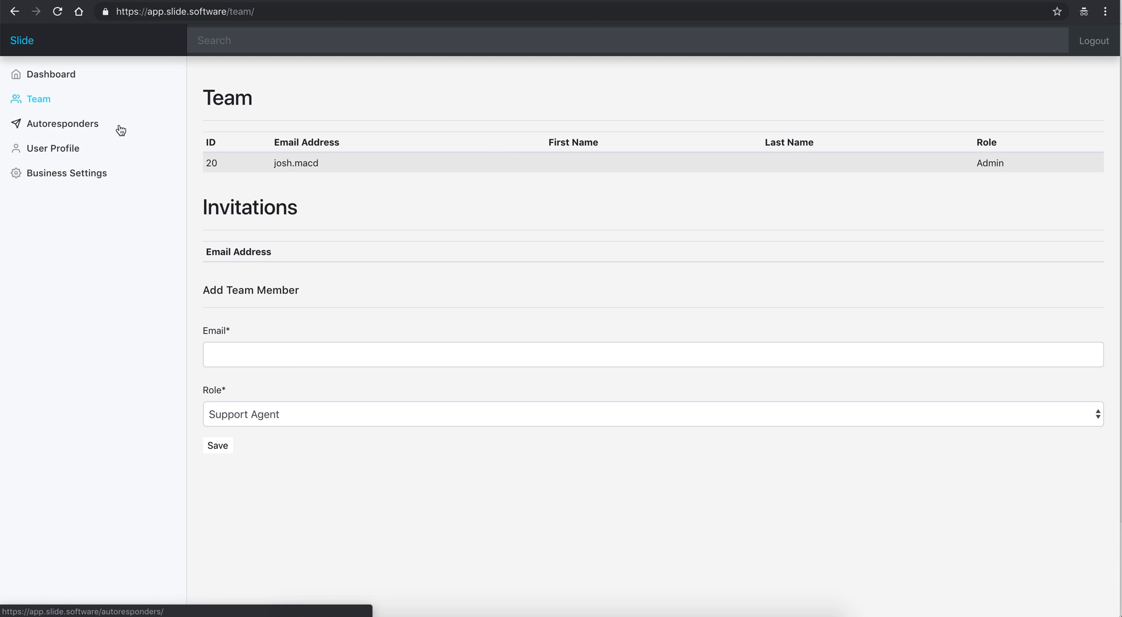
pyautogui.click(651, 413)
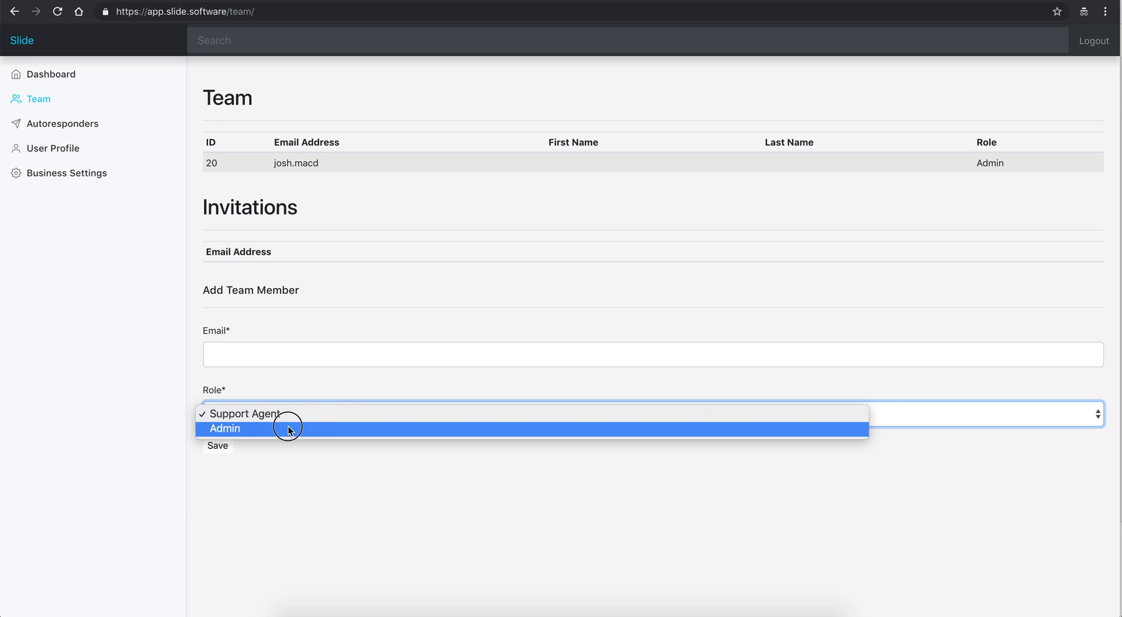
pyautogui.moveTo(289, 417)
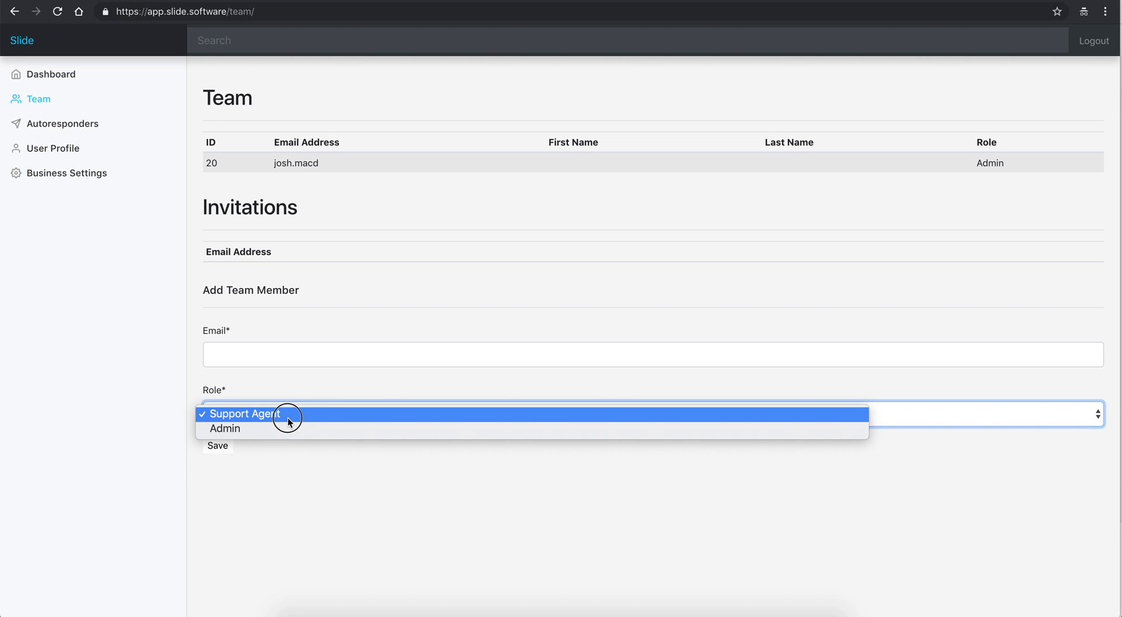
pyautogui.click(243, 414)
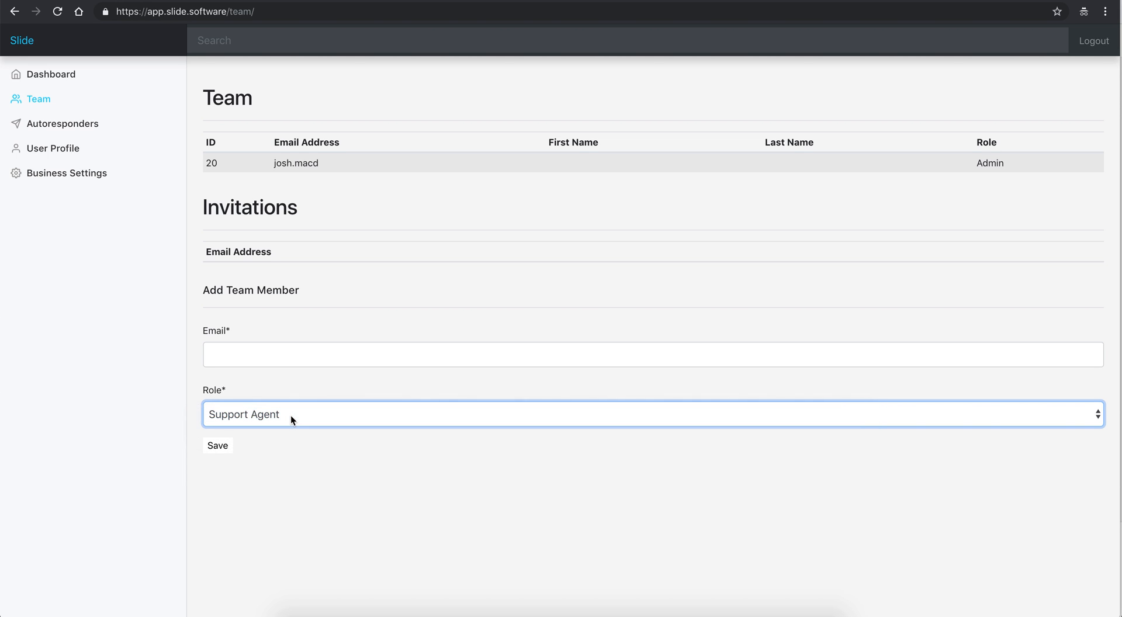
pyautogui.moveTo(53, 78)
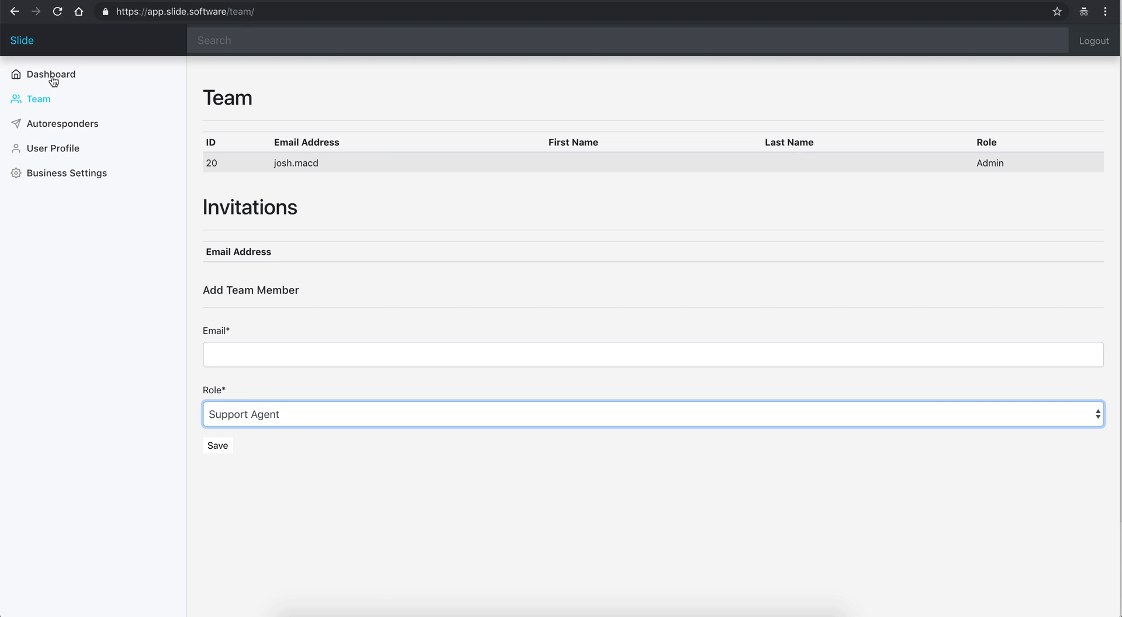
pyautogui.moveTo(55, 148)
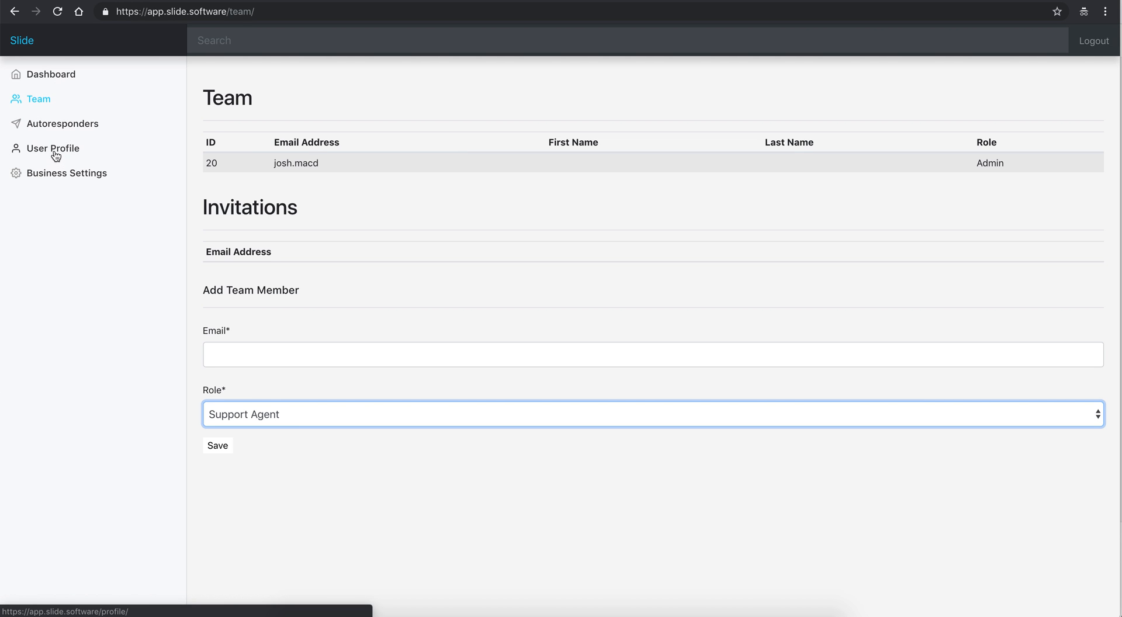
pyautogui.click(651, 413)
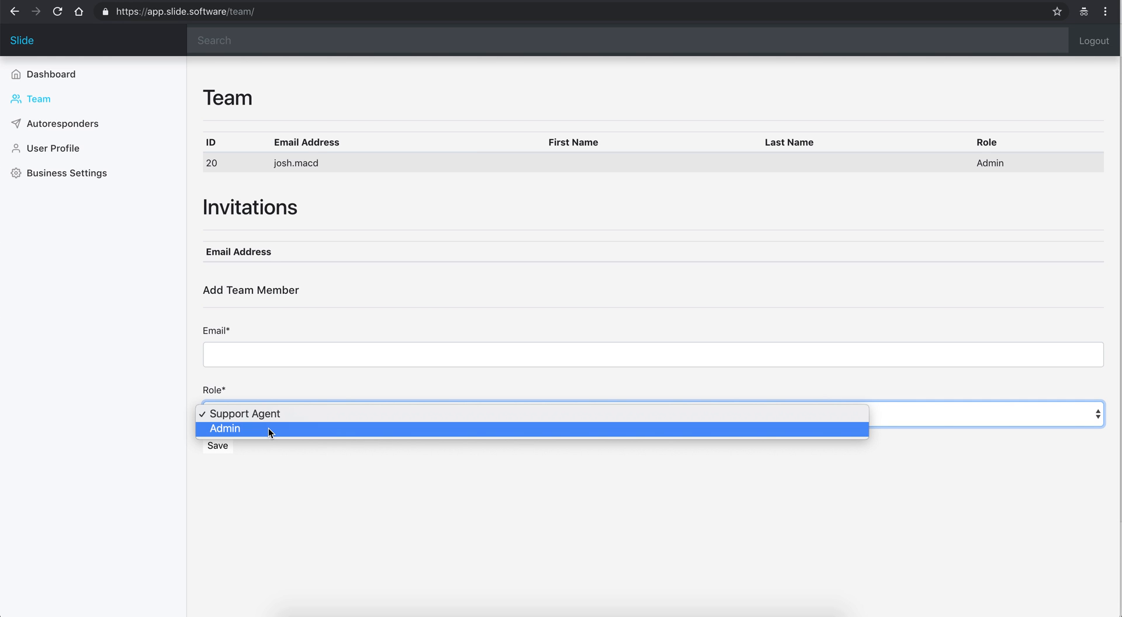
pyautogui.moveTo(287, 441)
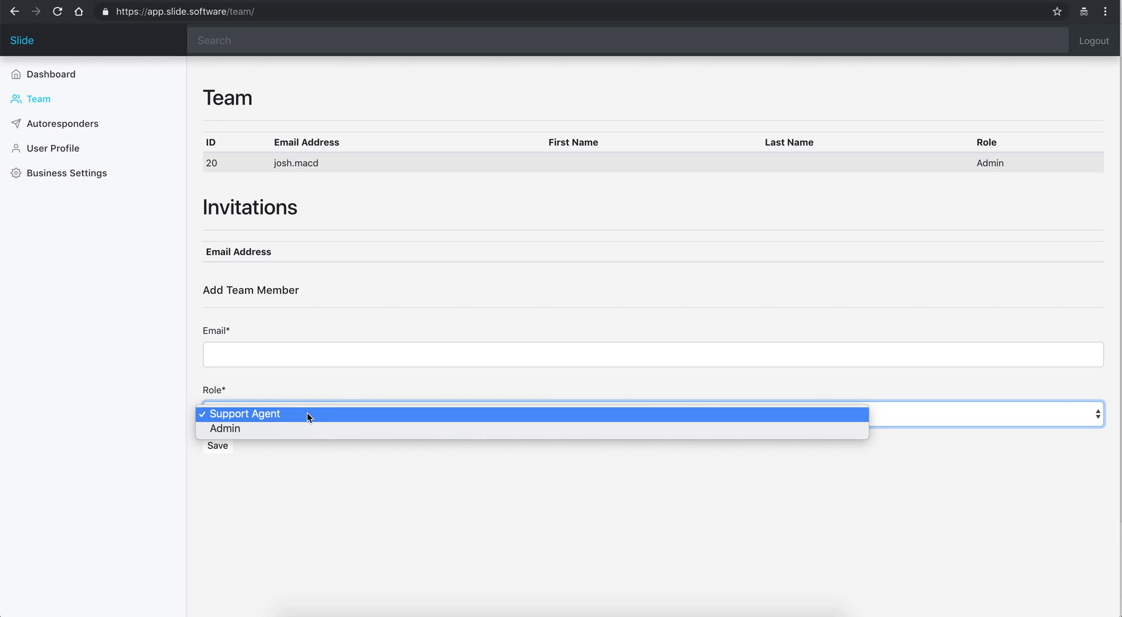
pyautogui.click(247, 414)
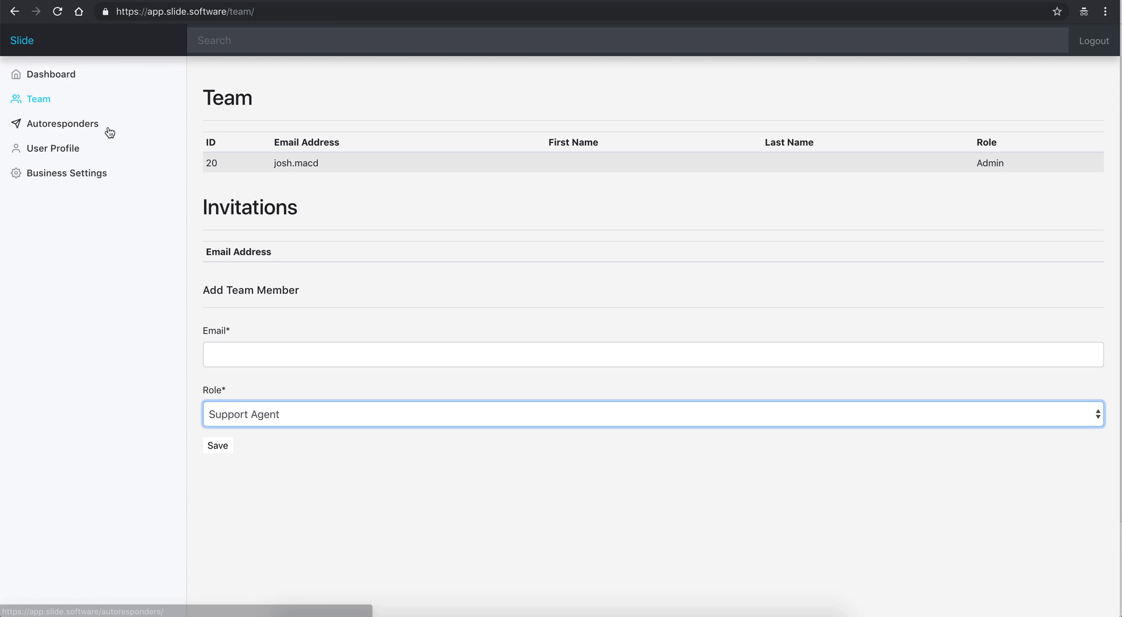
pyautogui.moveTo(64, 190)
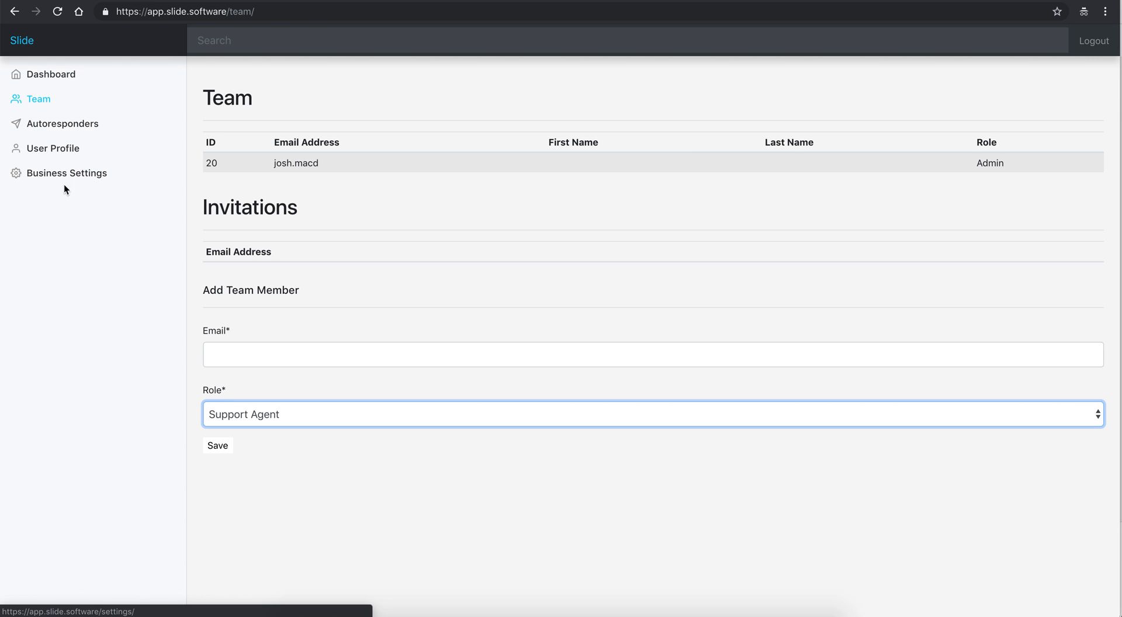
pyautogui.moveTo(351, 99)
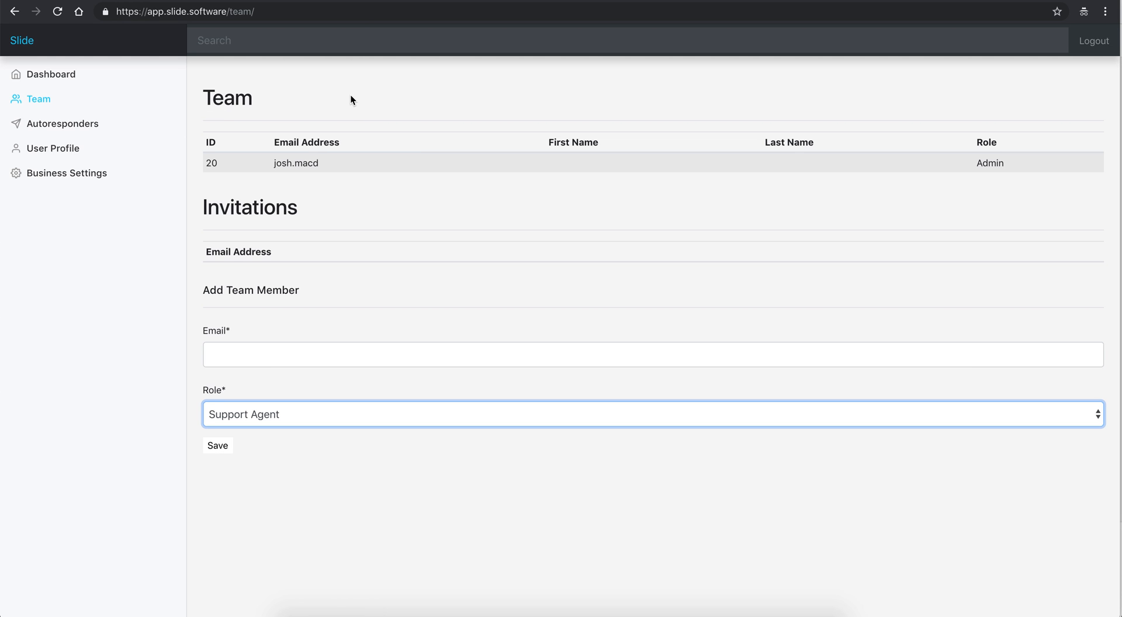
pyautogui.moveTo(622, 114)
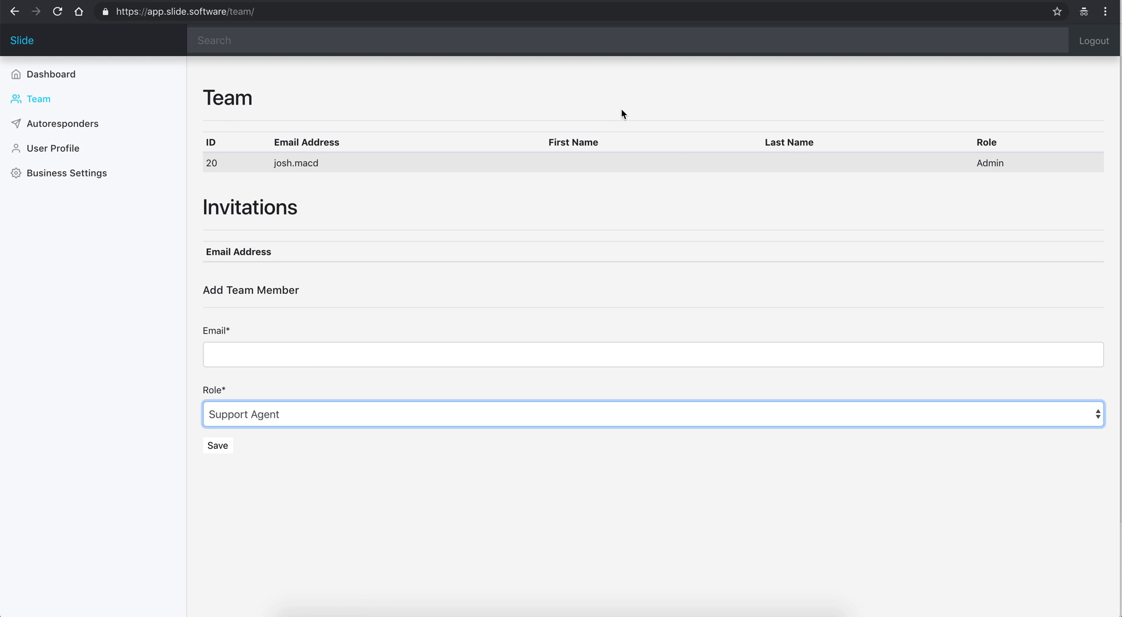
pyautogui.moveTo(585, 87)
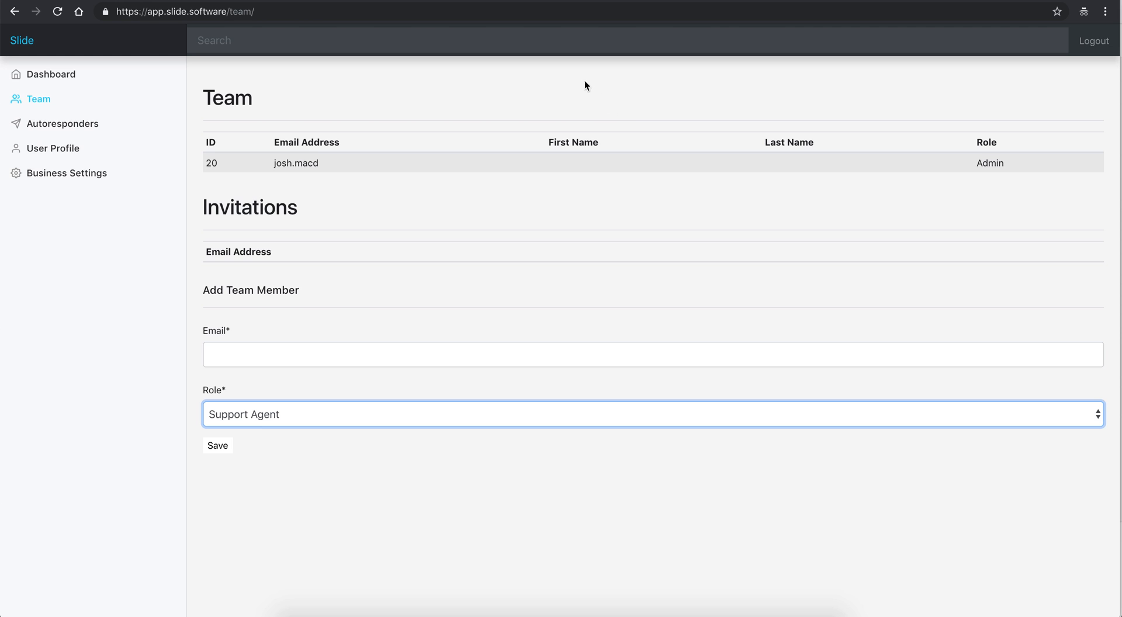
pyautogui.moveTo(514, 116)
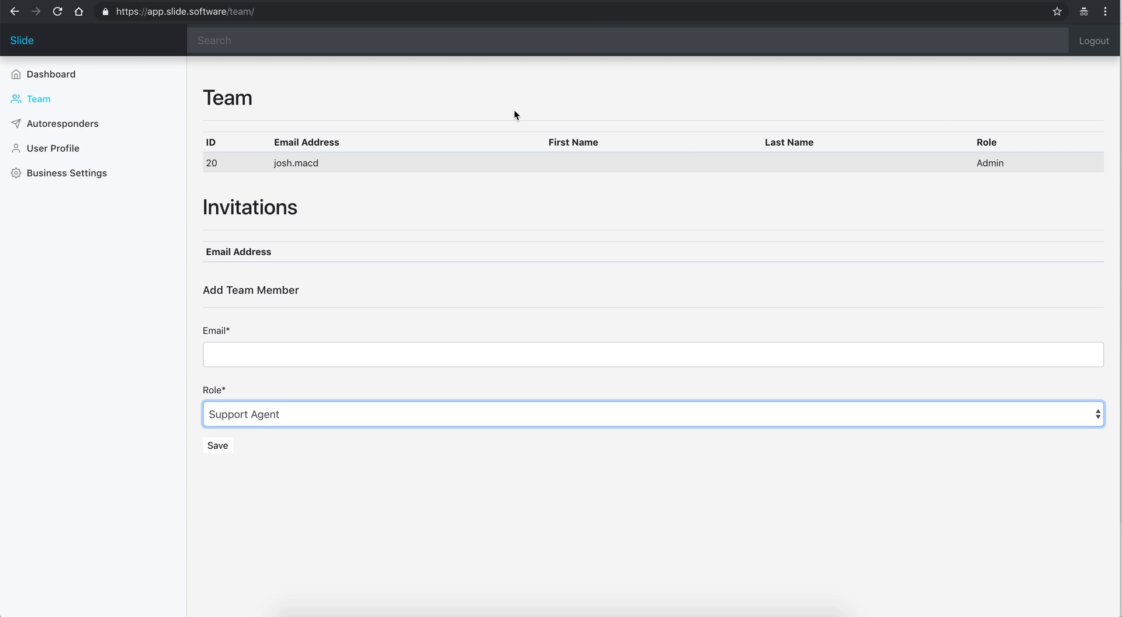
pyautogui.moveTo(447, 78)
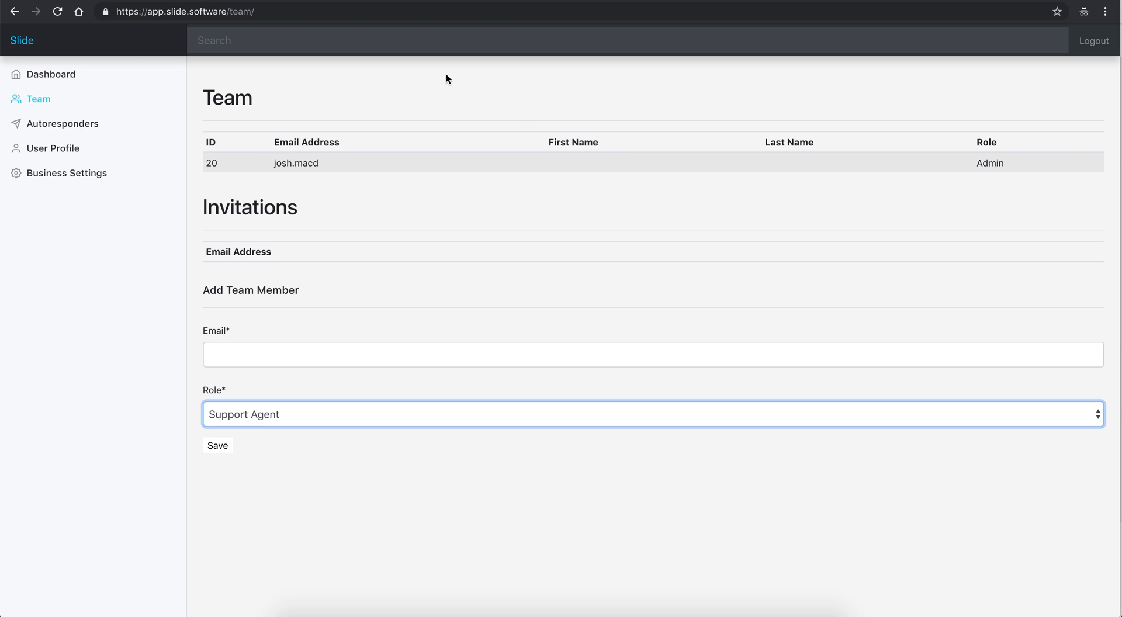
pyautogui.moveTo(127, 153)
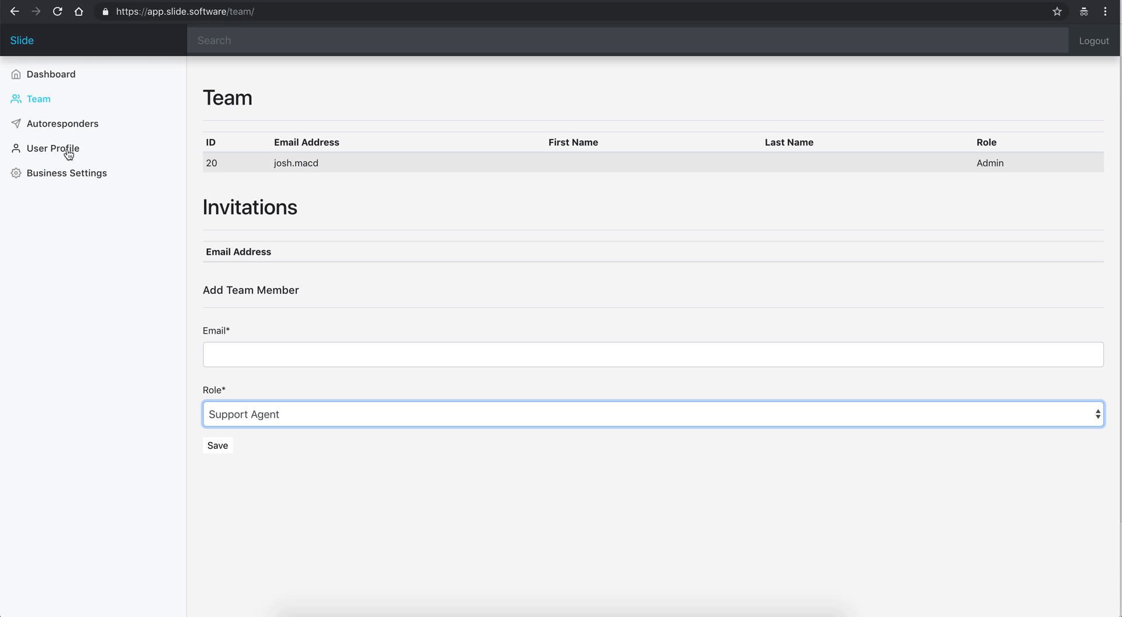
pyautogui.moveTo(68, 173)
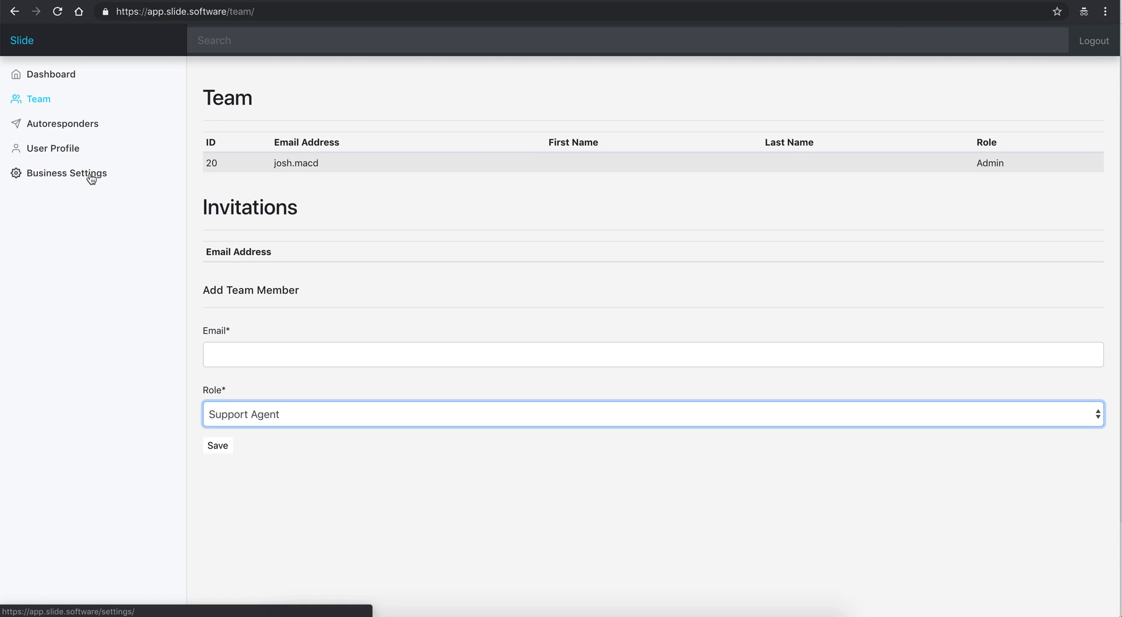
pyautogui.moveTo(117, 373)
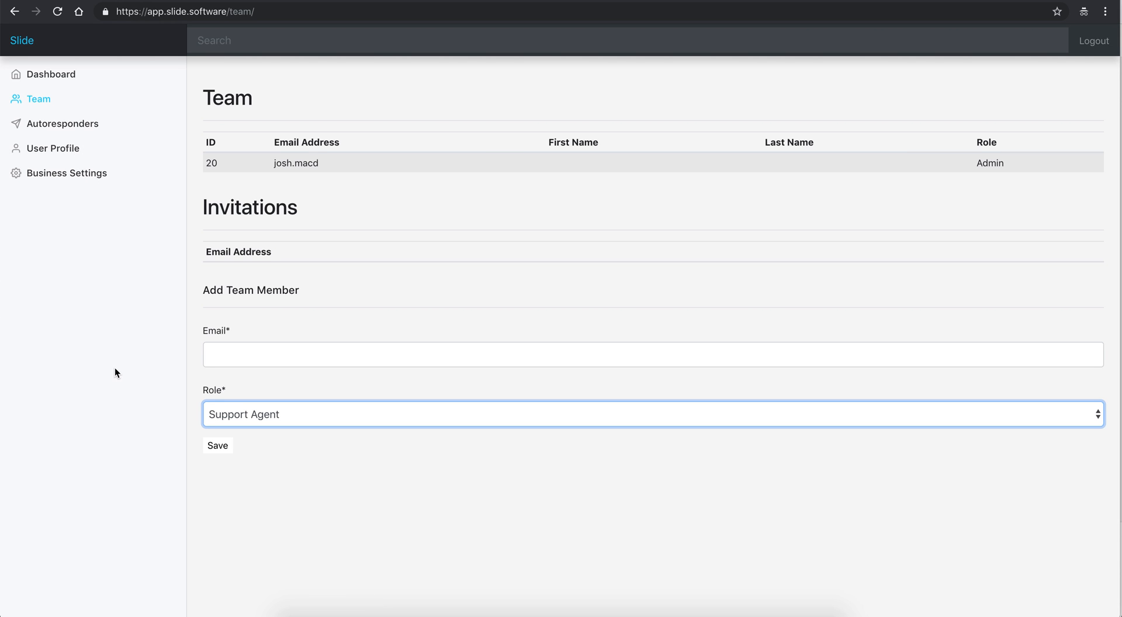
pyautogui.click(51, 73)
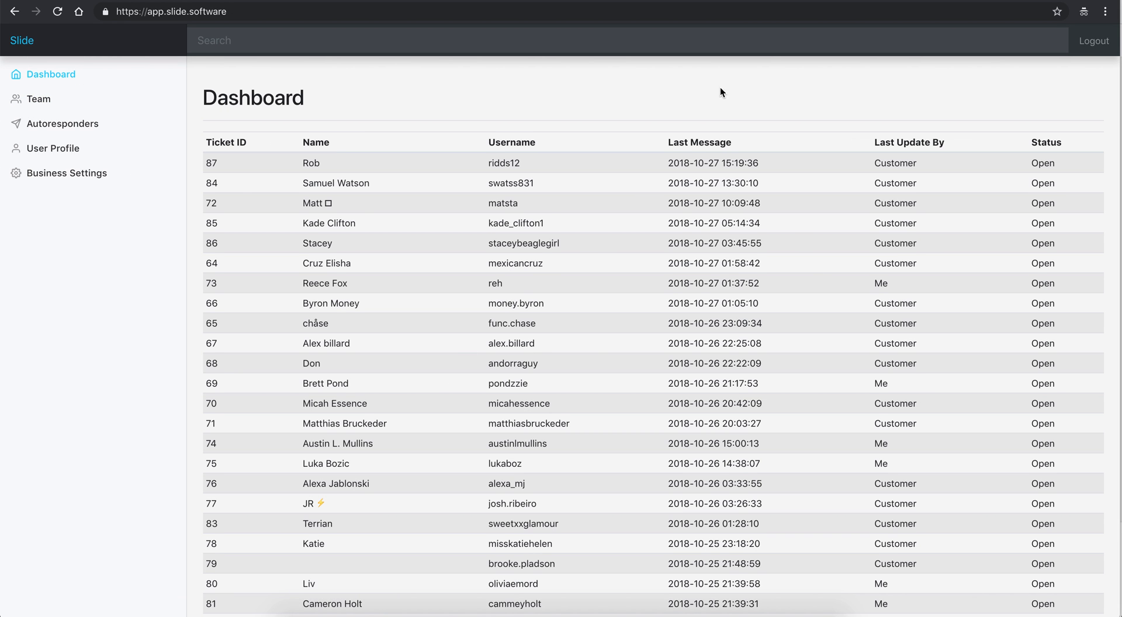
pyautogui.moveTo(546, 204)
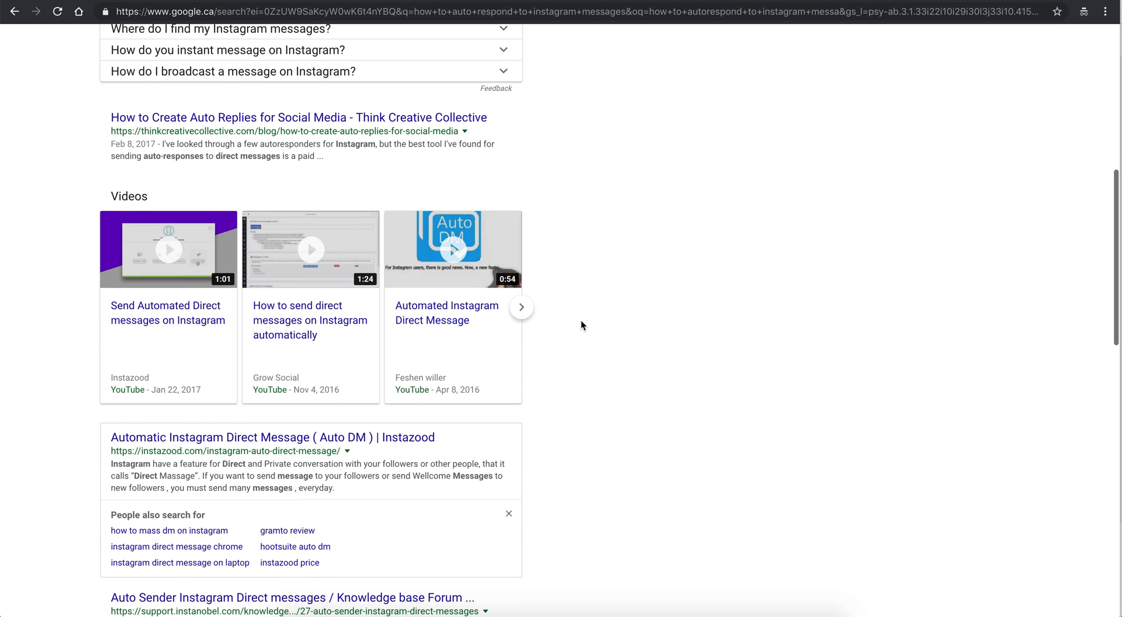
# Scroll down the Google results on auto-responding to Instagram messages to the image results
pyautogui.scroll(-3)
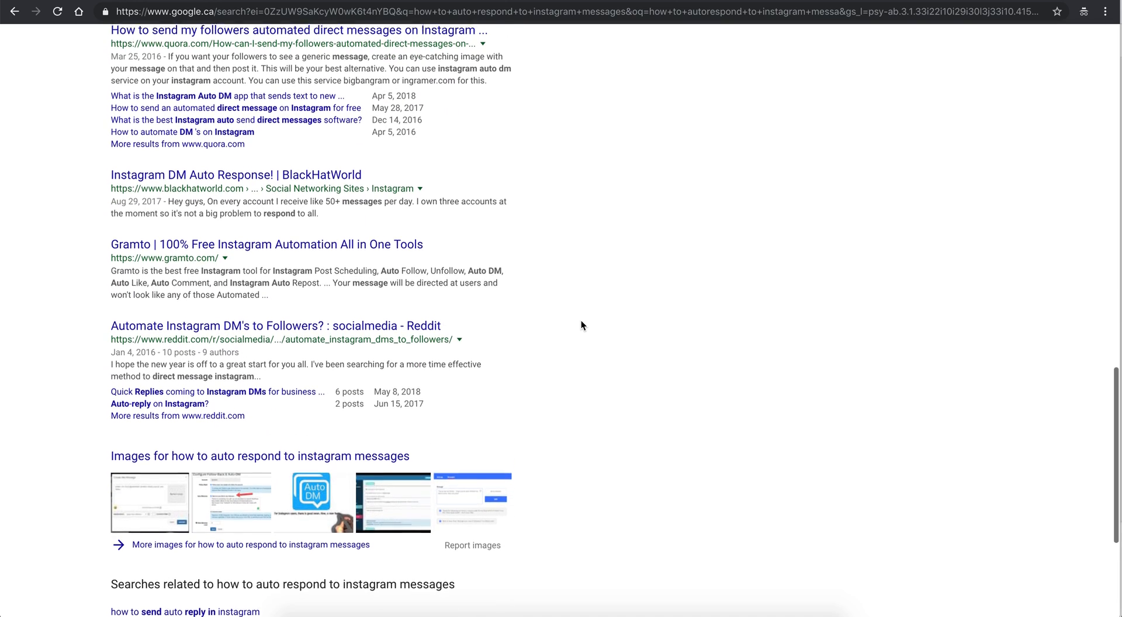
pyautogui.scroll(-3)
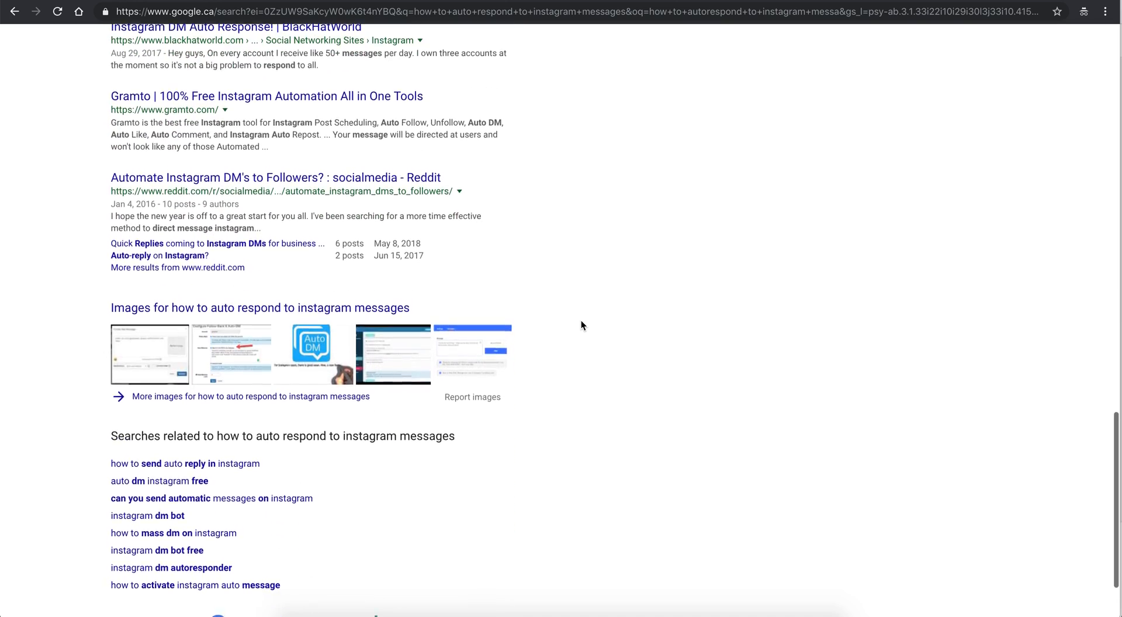